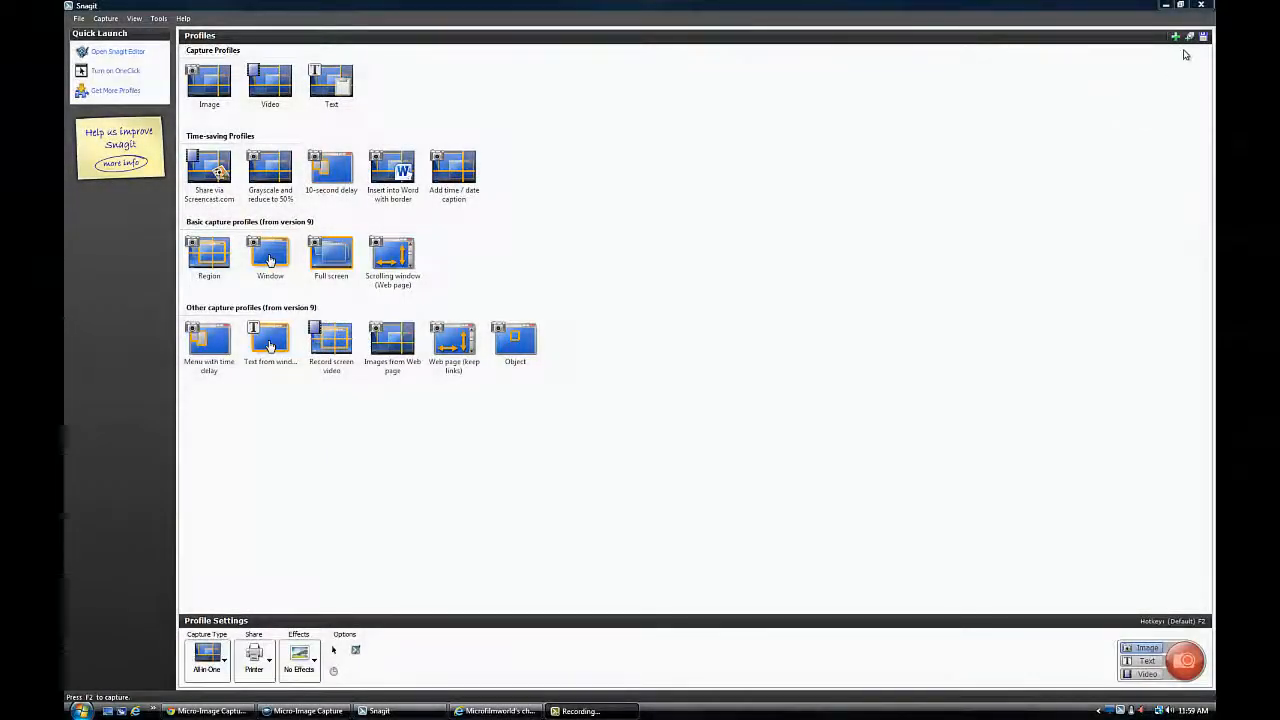
{"action": "mouse_move", "coordinate": [1189, 37]}
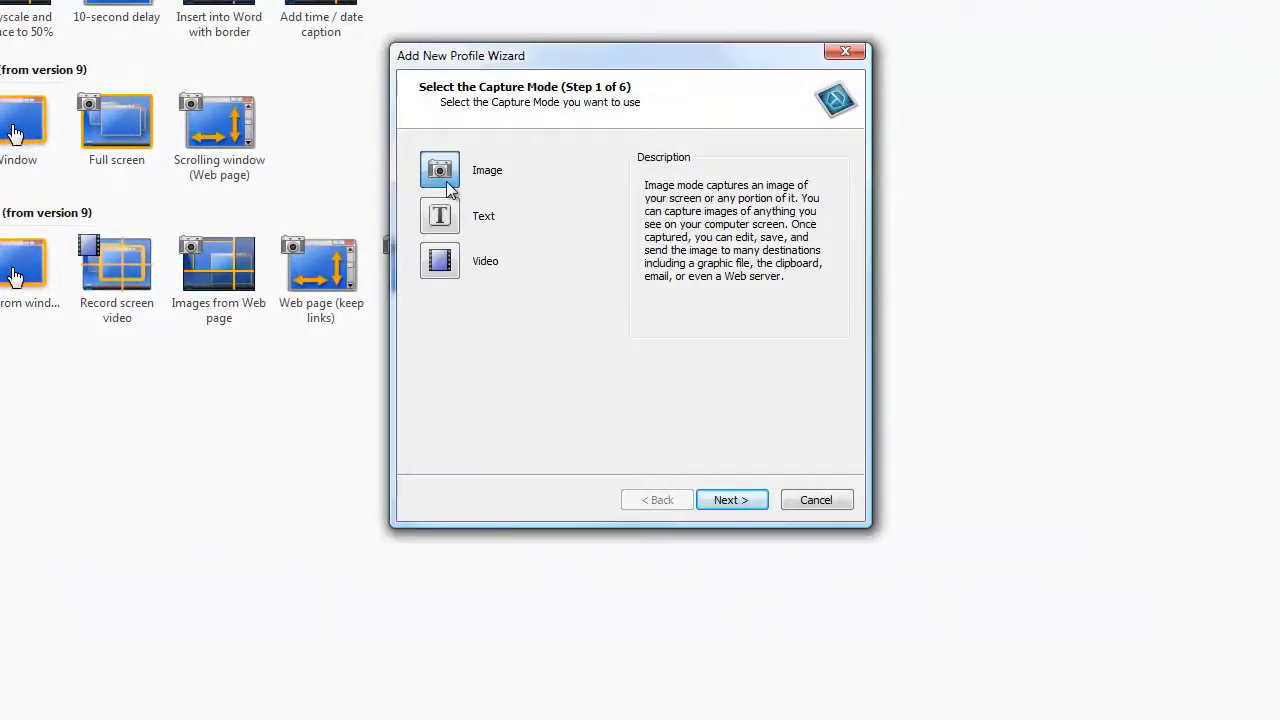
{"action": "mouse_move", "coordinate": [690, 406]}
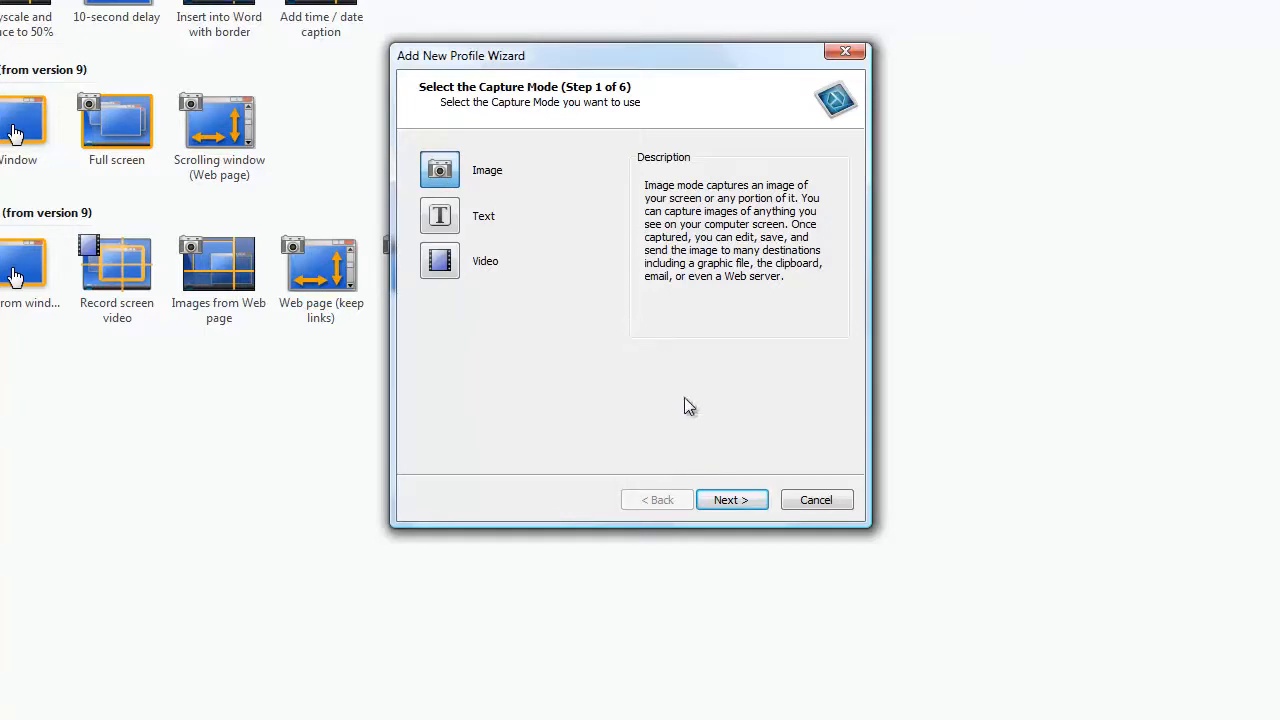
{"action": "mouse_move", "coordinate": [732, 500]}
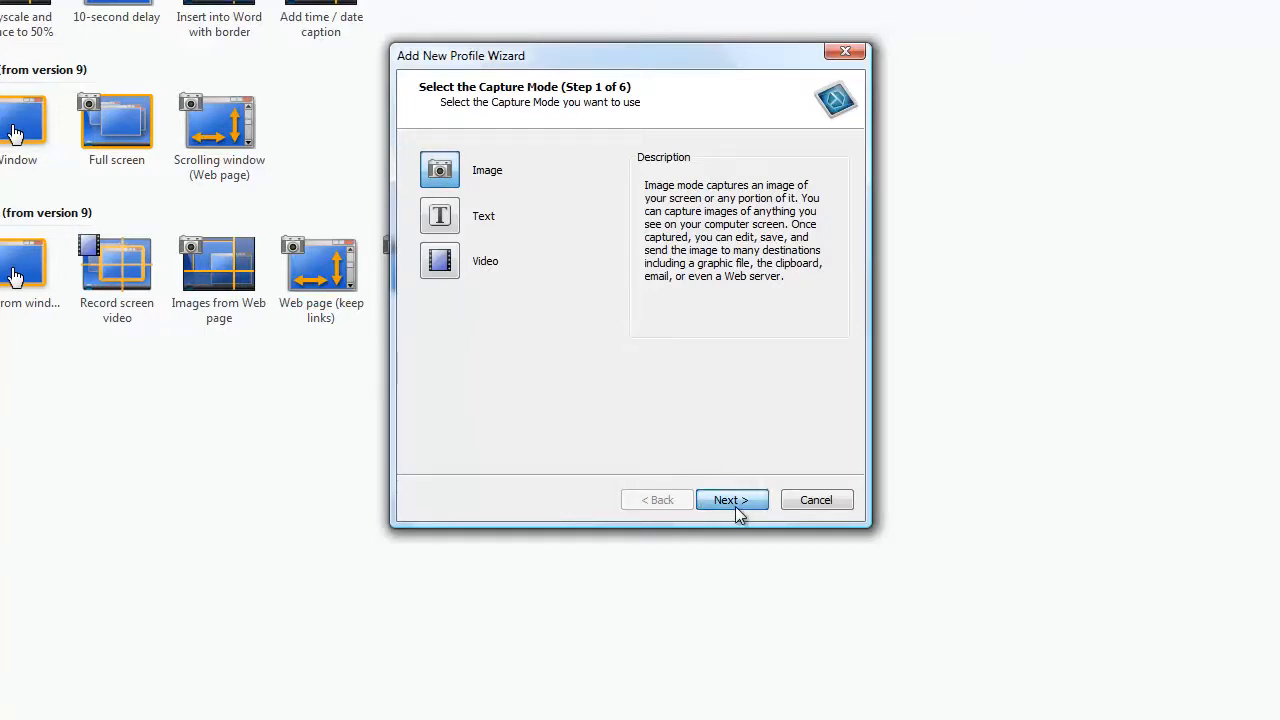
- On wizard step 2, browse the capture types and keep All-in-One
{"action": "left_click", "coordinate": [731, 499]}
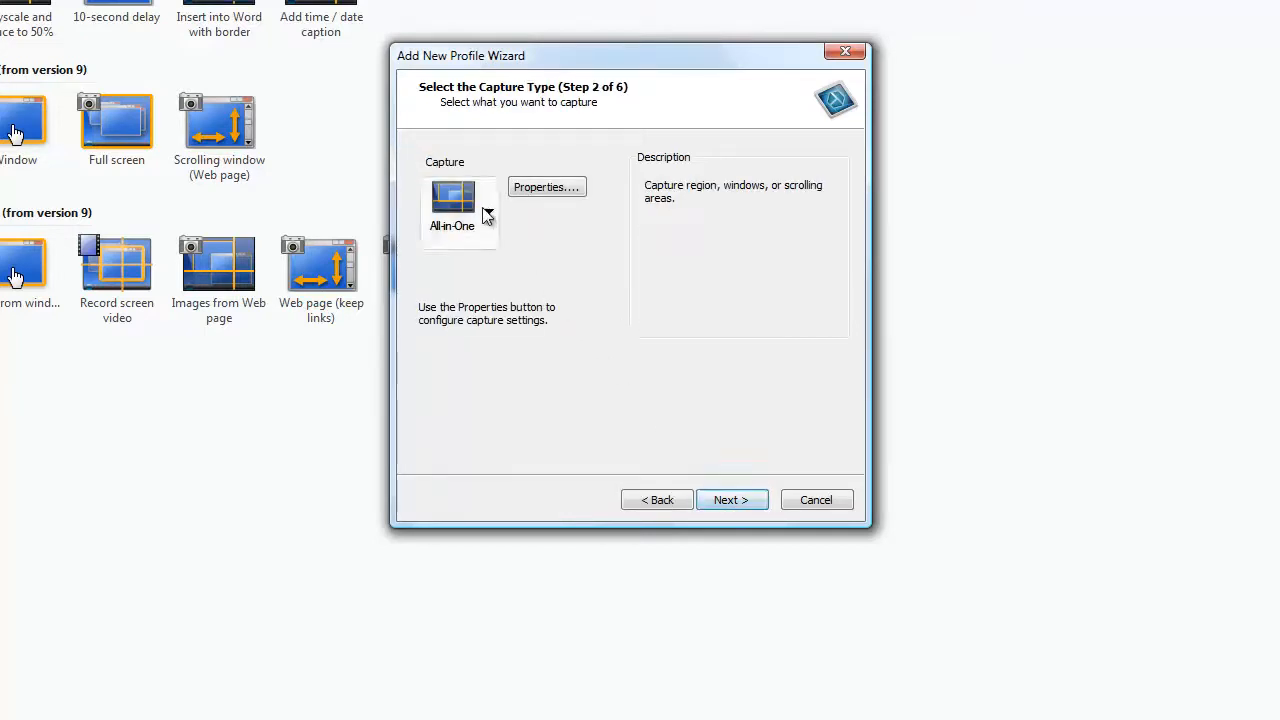
{"action": "left_click", "coordinate": [489, 210]}
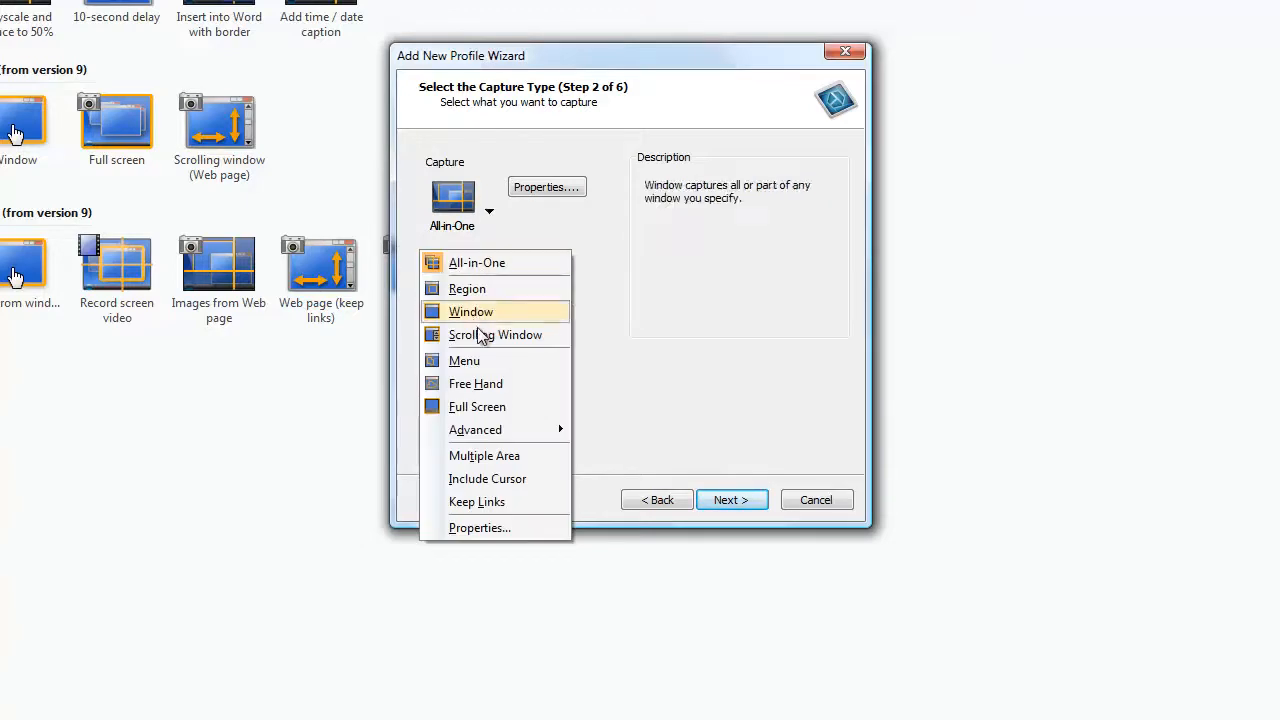
{"action": "mouse_move", "coordinate": [483, 294]}
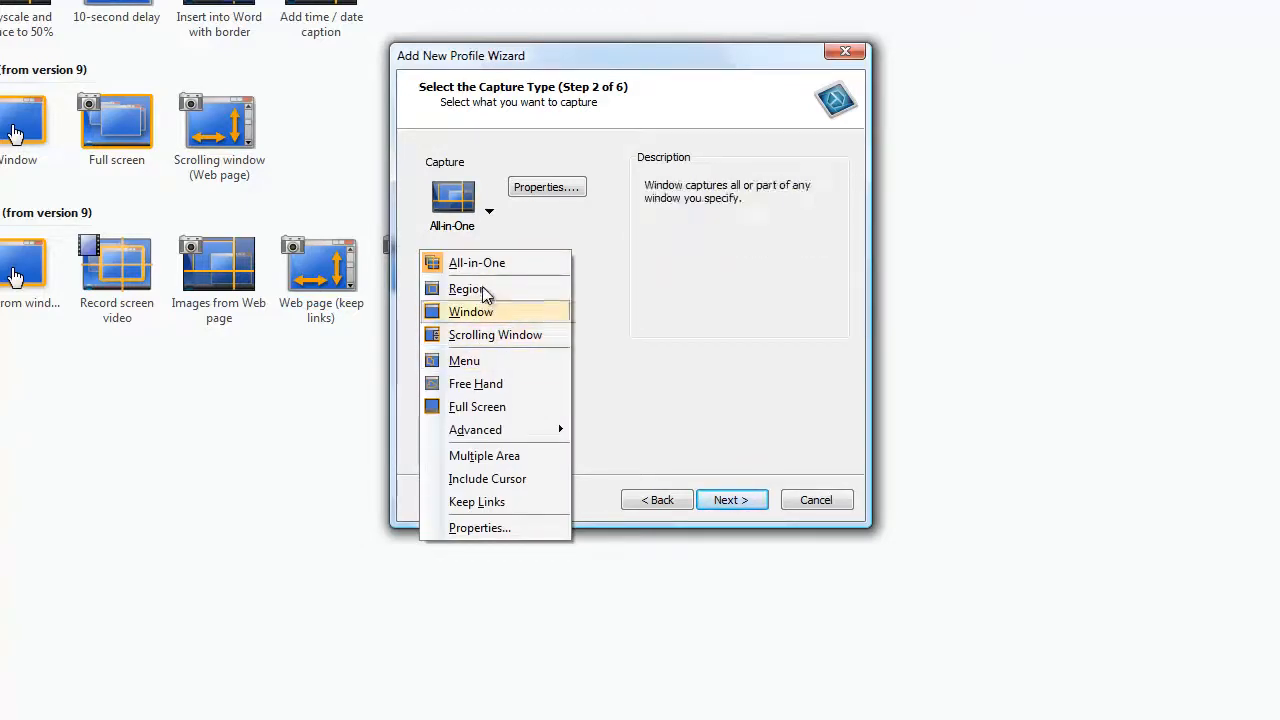
{"action": "left_click", "coordinate": [477, 262]}
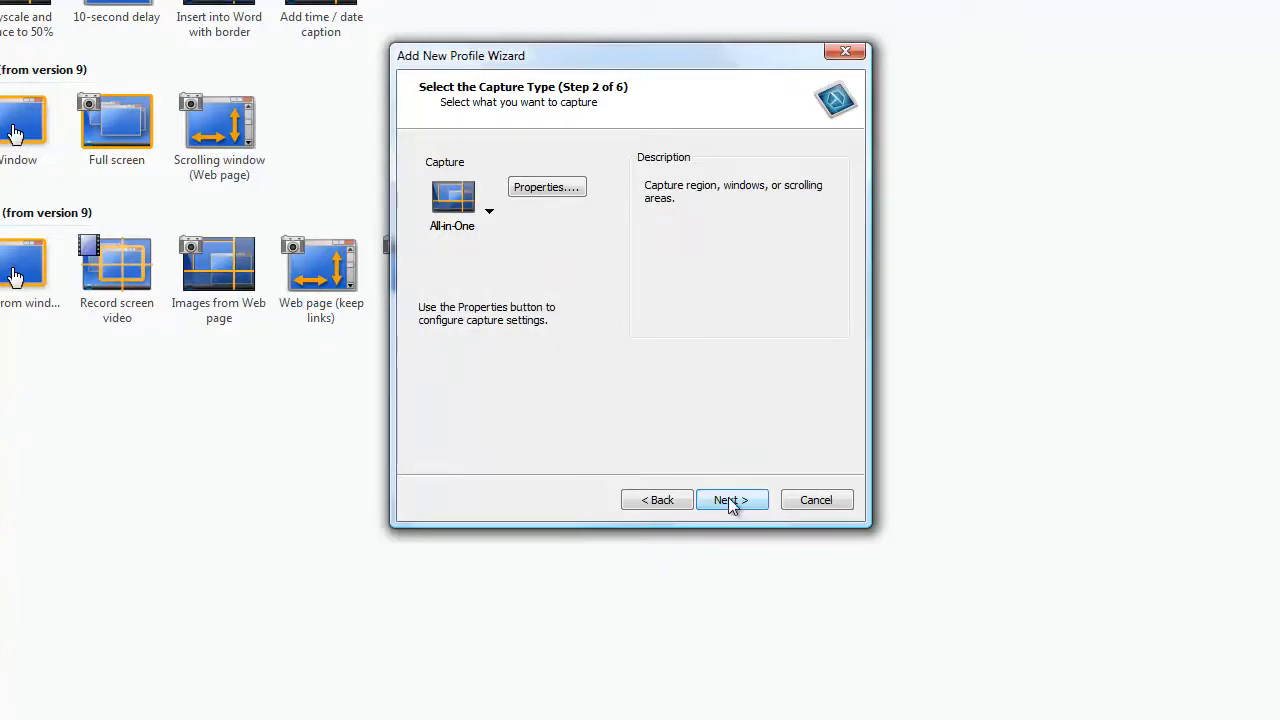
- Choose File as the share destination and bring up its properties
{"action": "left_click", "coordinate": [731, 499]}
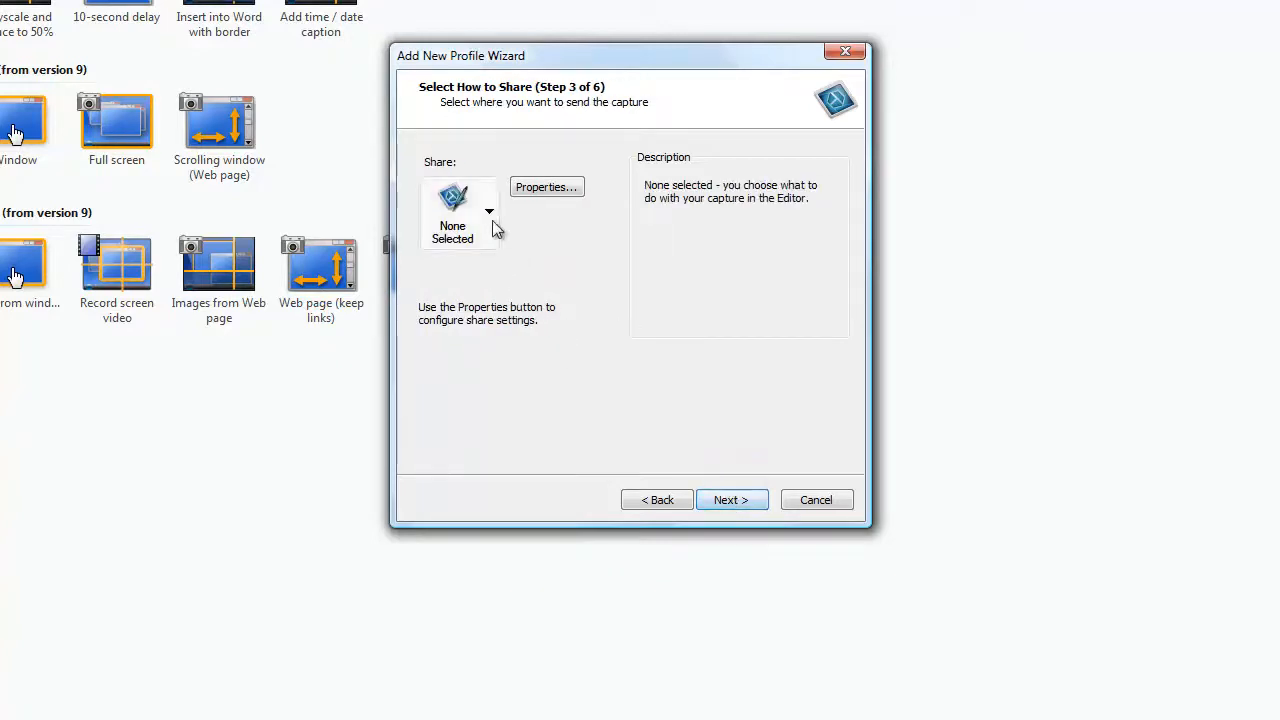
{"action": "left_click", "coordinate": [489, 211]}
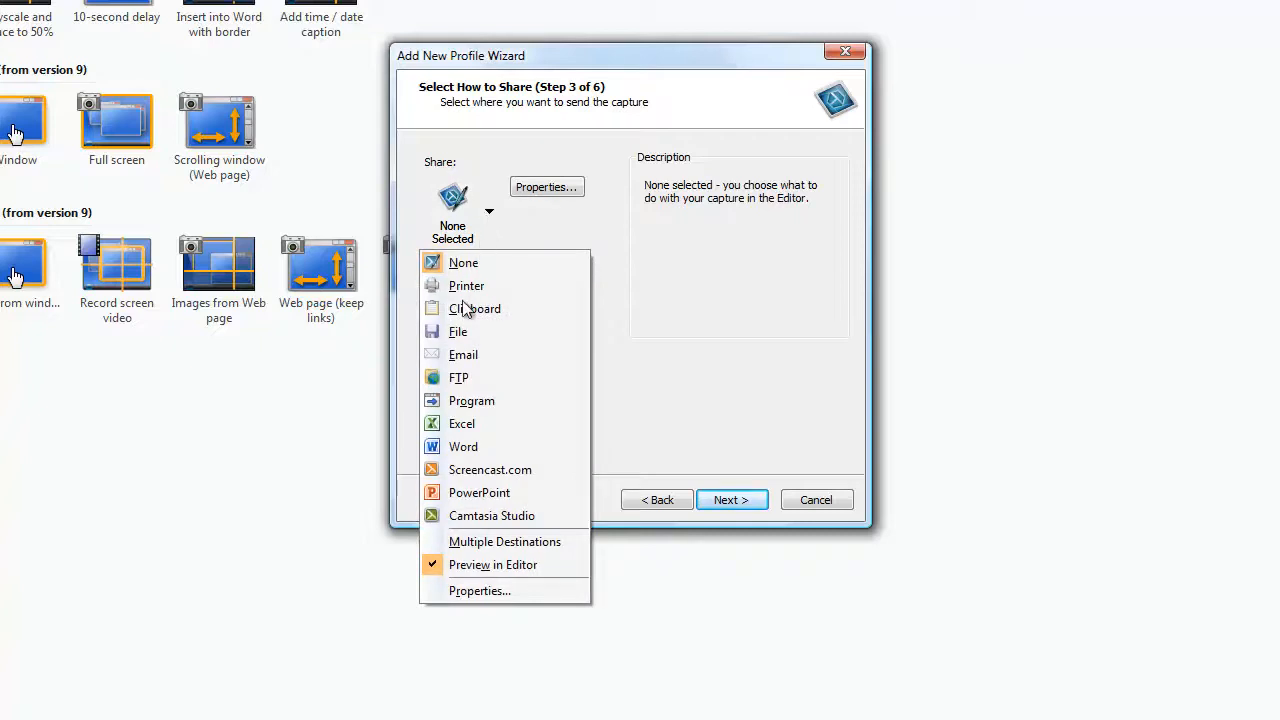
{"action": "left_click", "coordinate": [458, 331]}
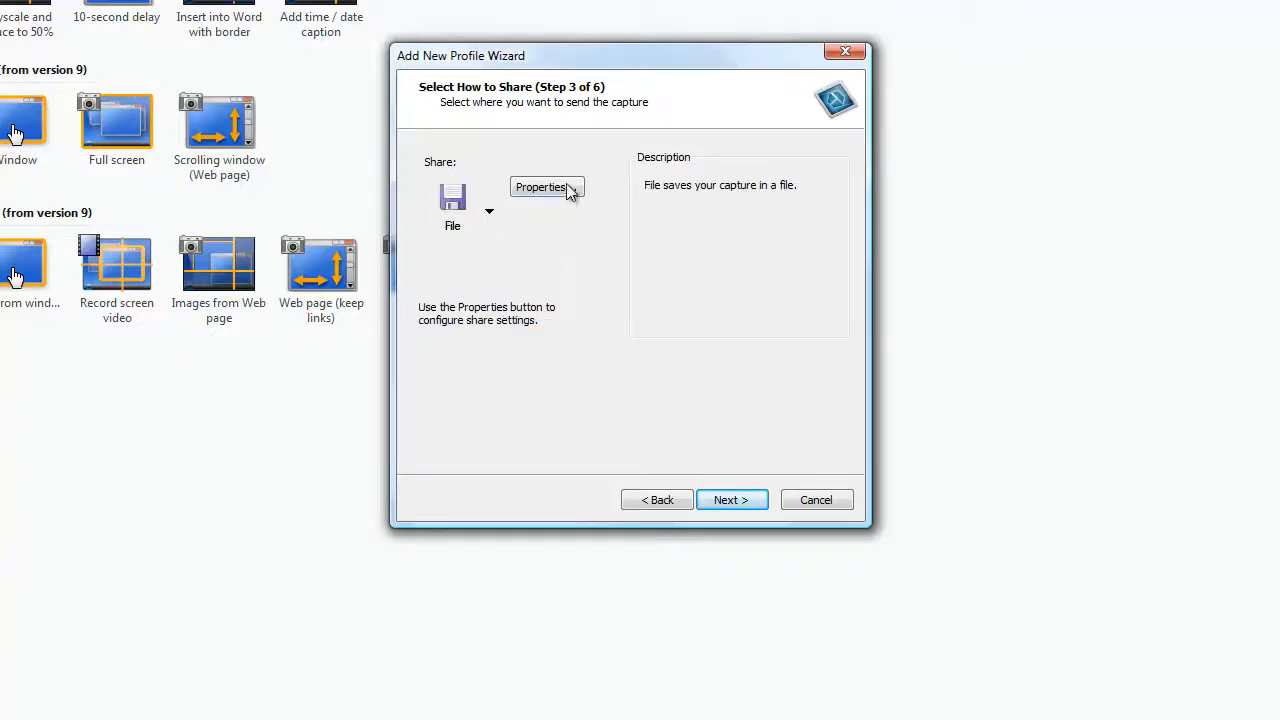
{"action": "left_click", "coordinate": [543, 187]}
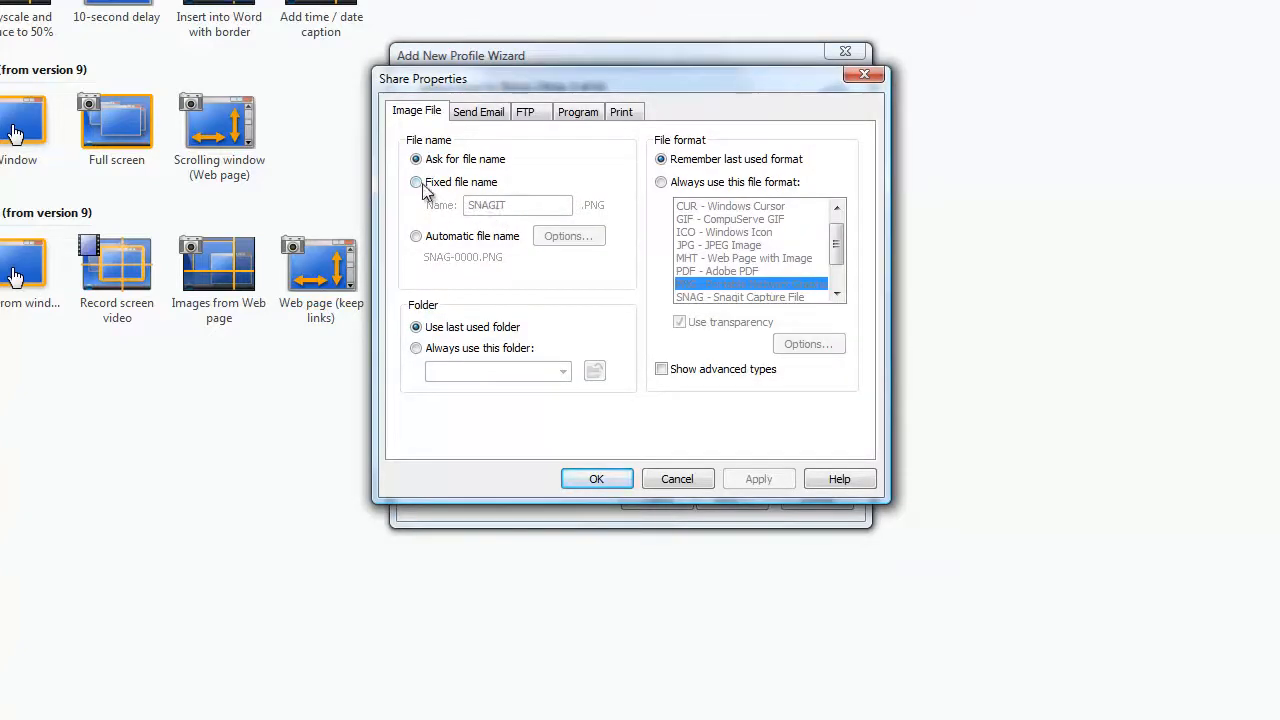
- Make the File share ask for a file name and always save as TIF
{"action": "left_click", "coordinate": [416, 182]}
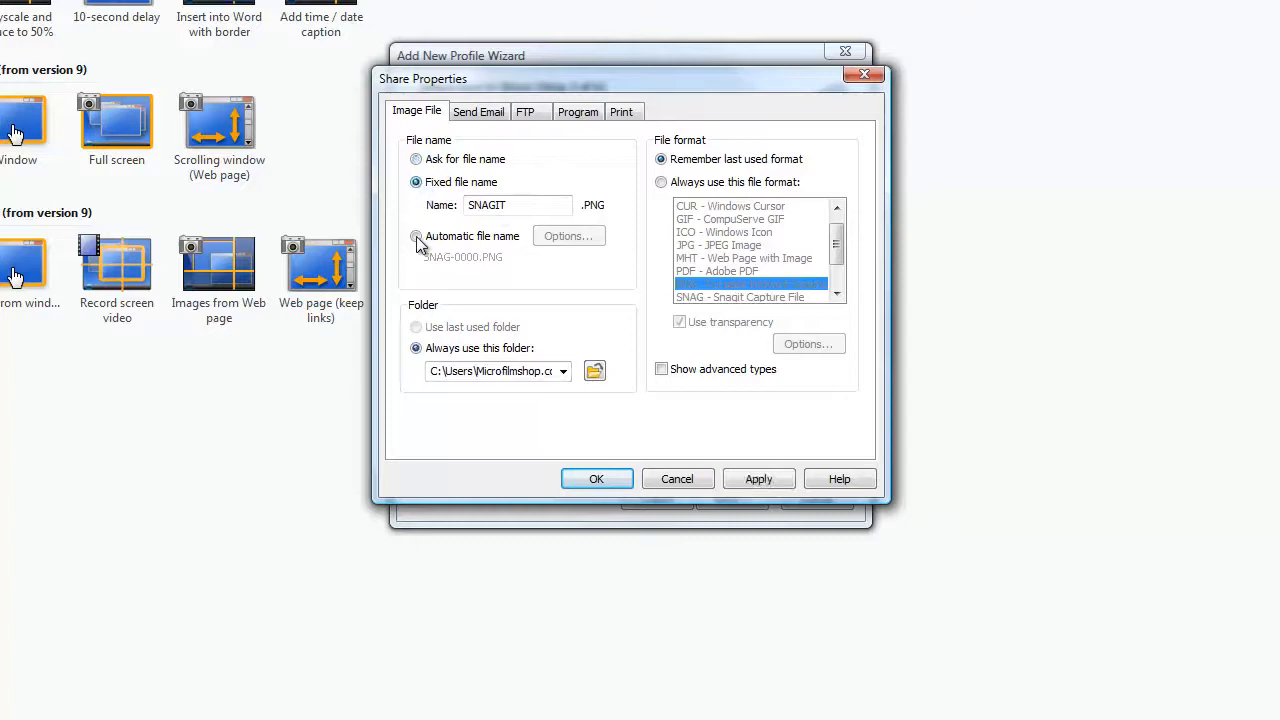
{"action": "left_click", "coordinate": [416, 236]}
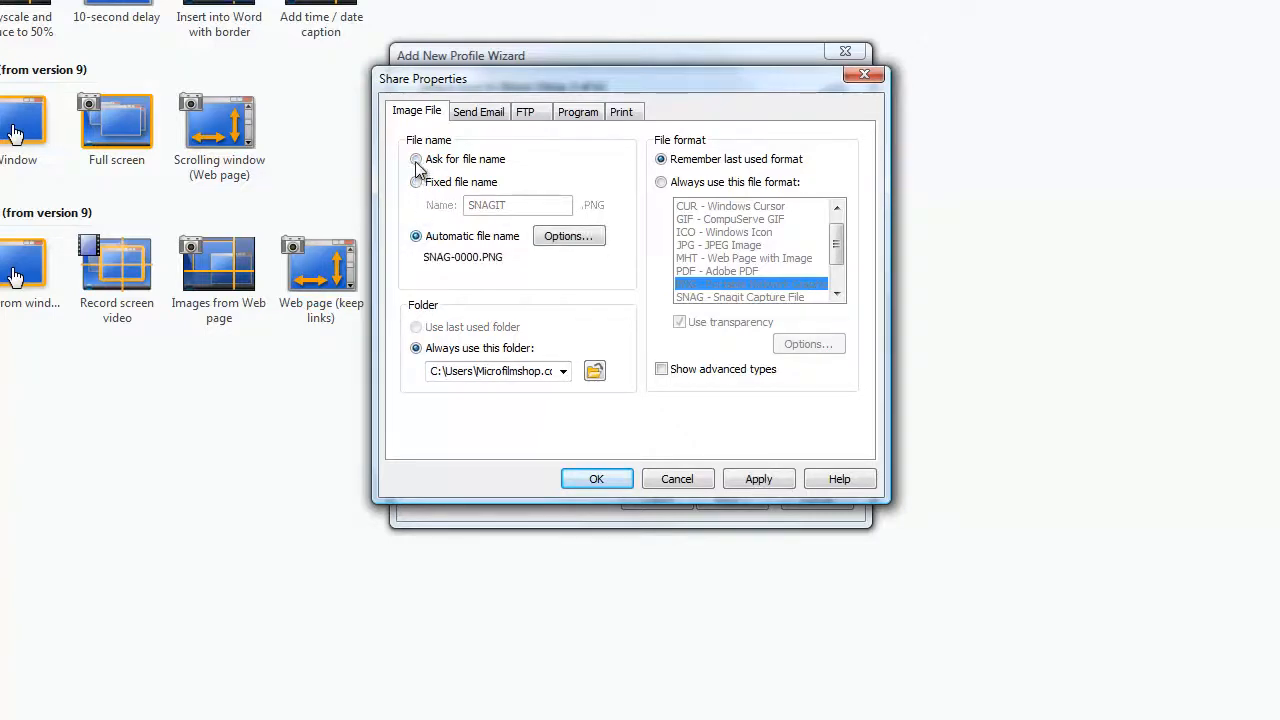
{"action": "left_click", "coordinate": [416, 159]}
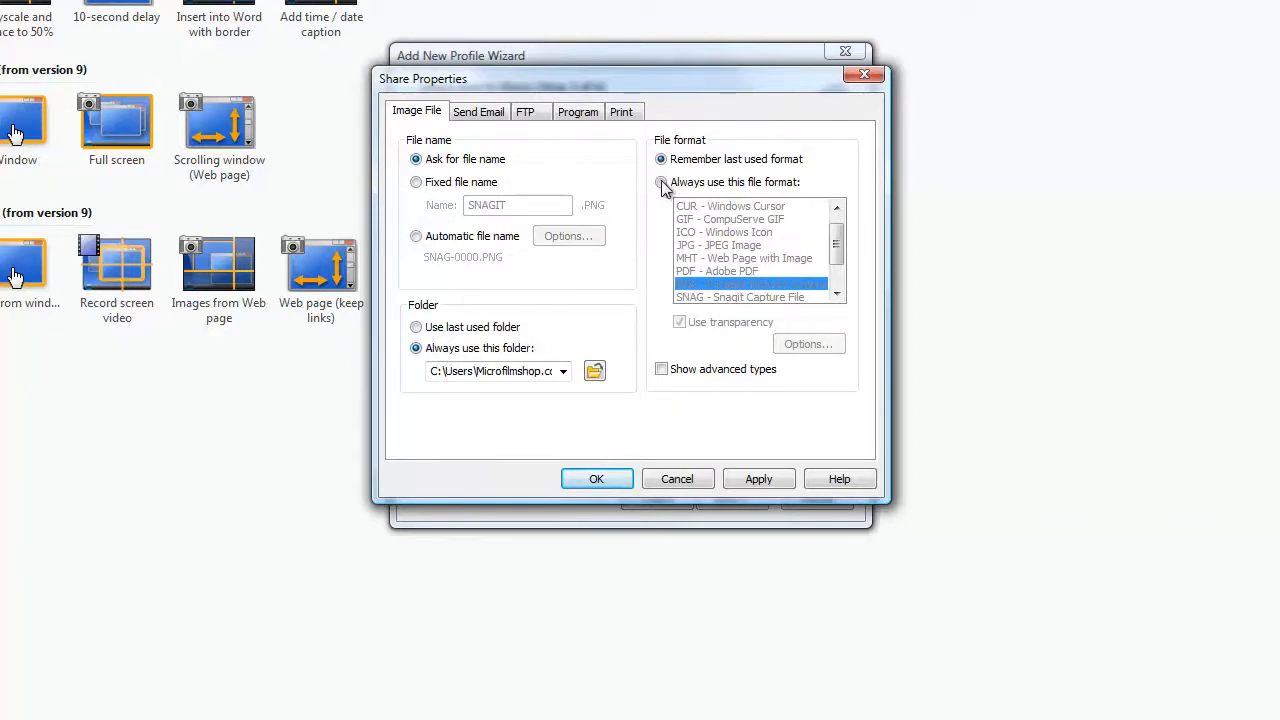
{"action": "left_click", "coordinate": [661, 182]}
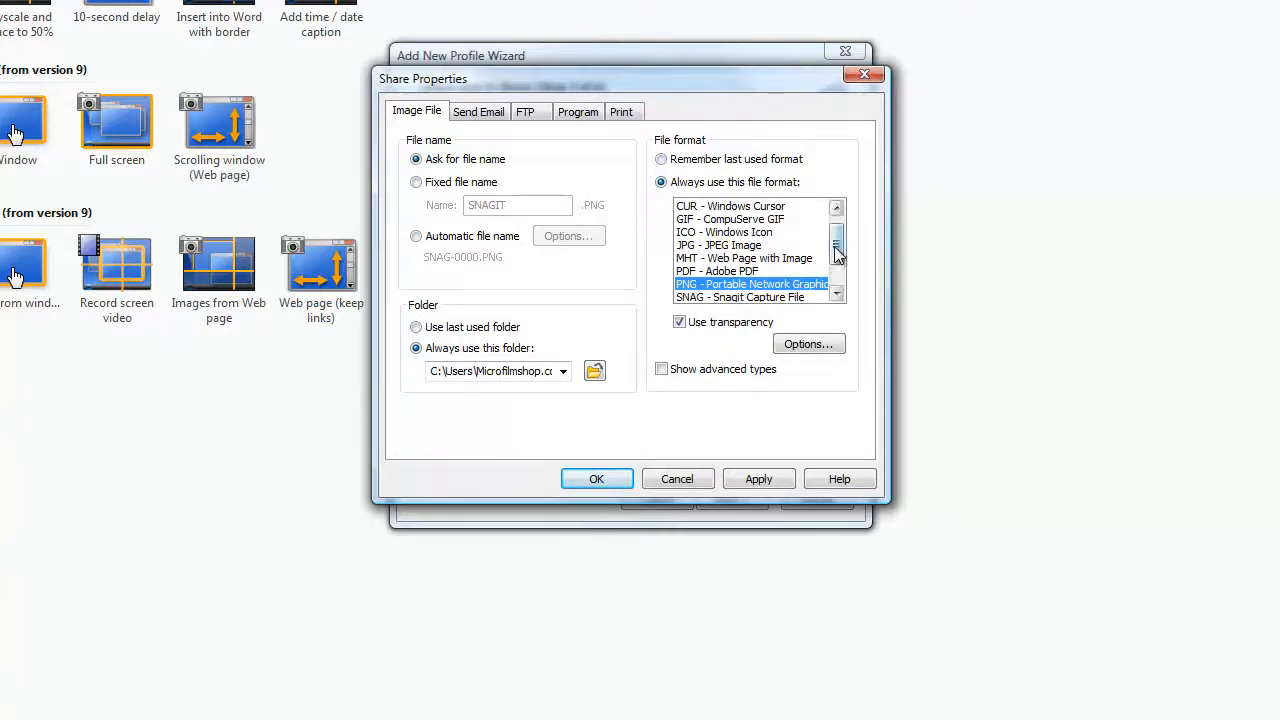
{"action": "scroll", "scroll_direction": "down", "scroll_amount": 3}
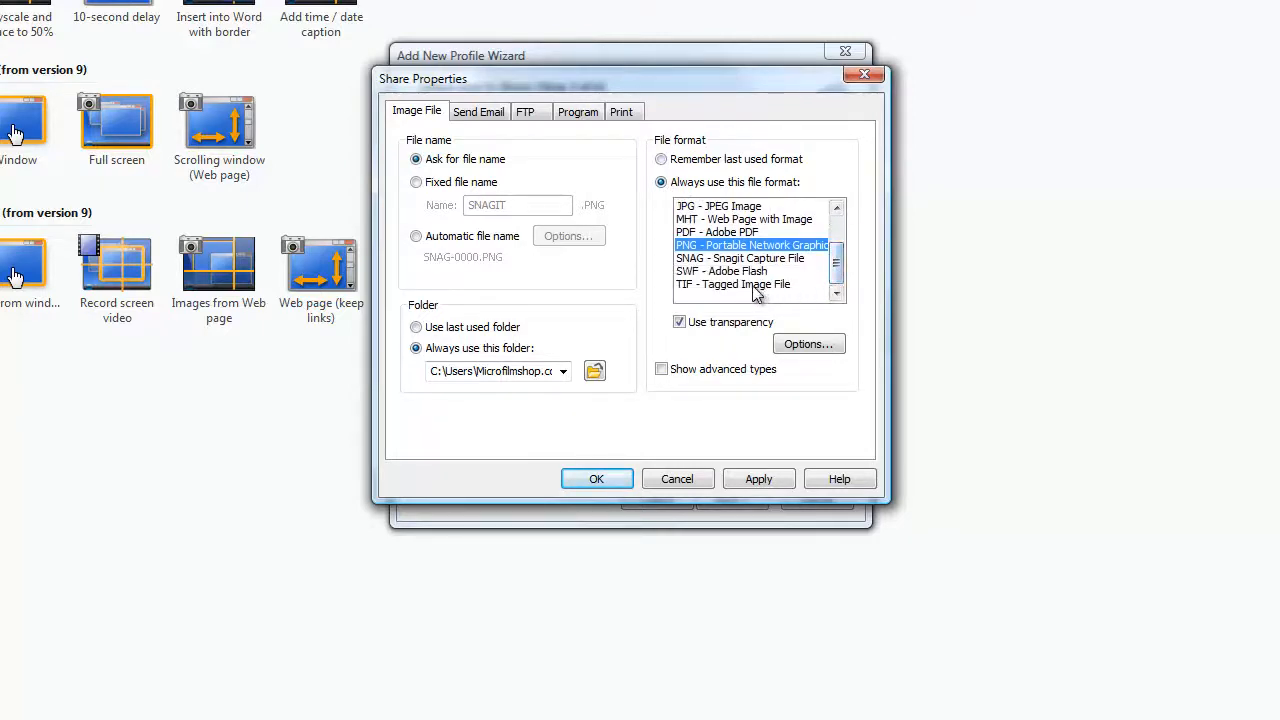
{"action": "left_click", "coordinate": [732, 284]}
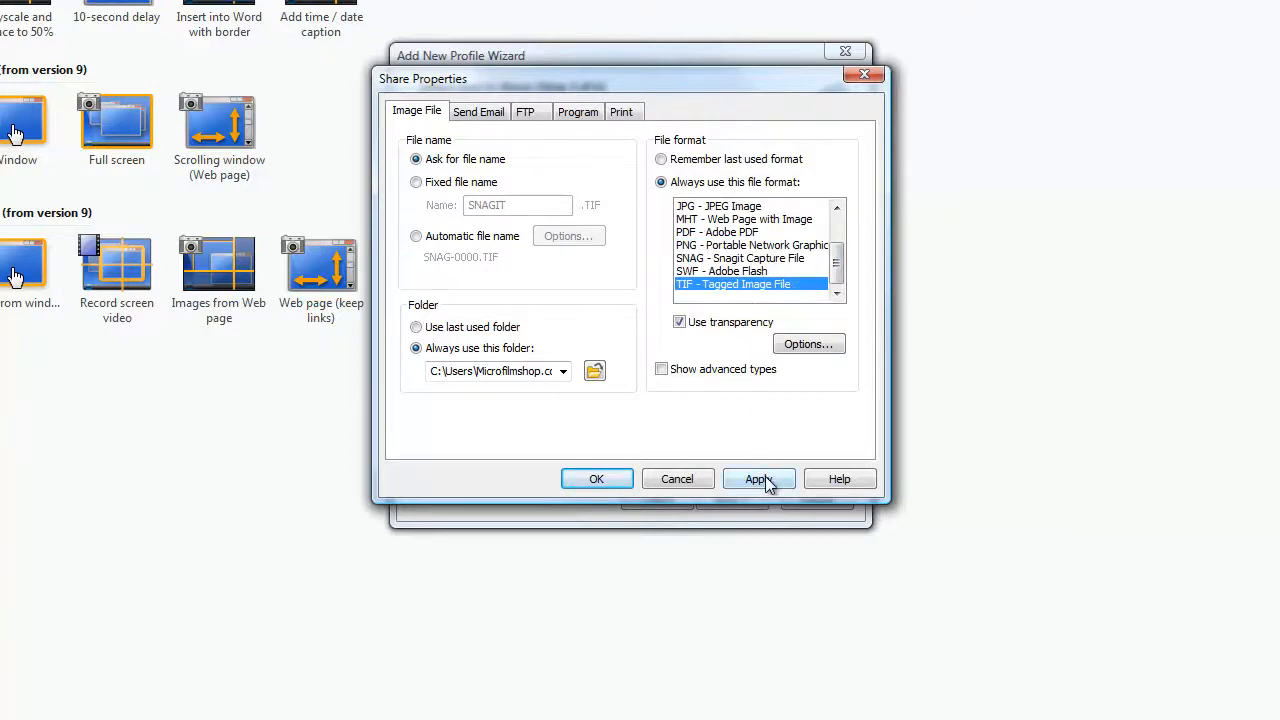
{"action": "left_click", "coordinate": [758, 479]}
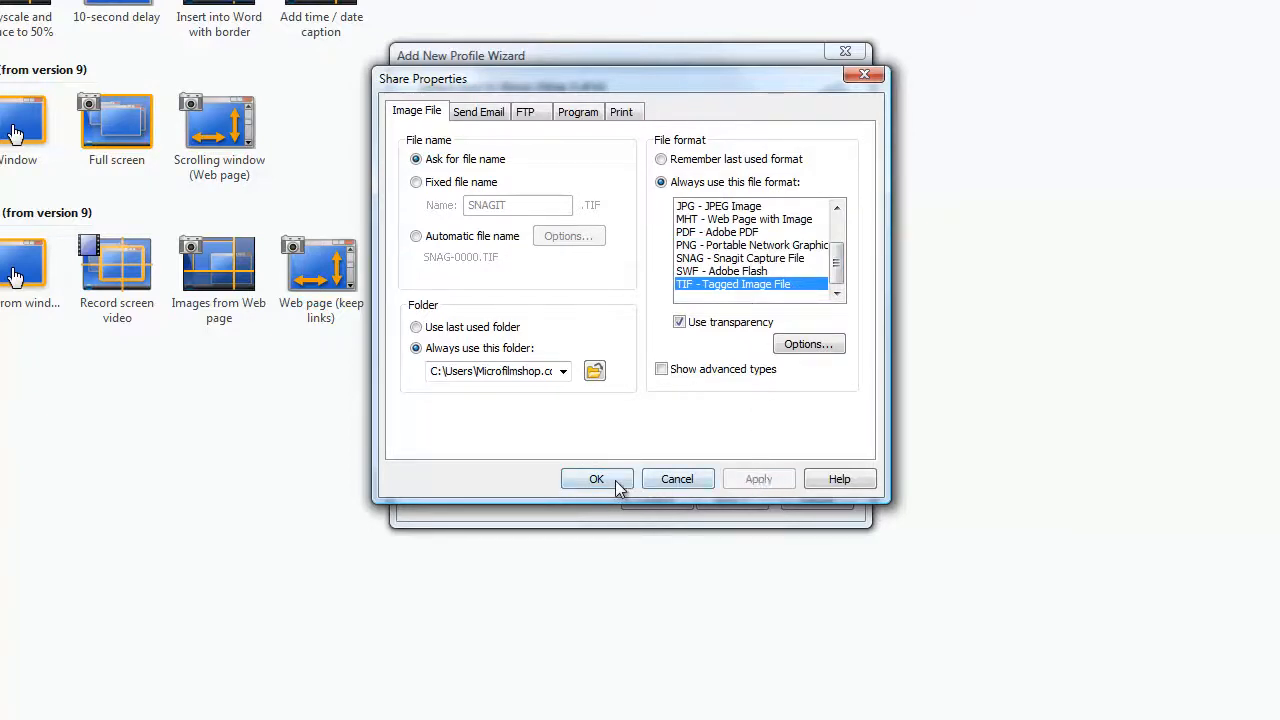
{"action": "left_click", "coordinate": [596, 478]}
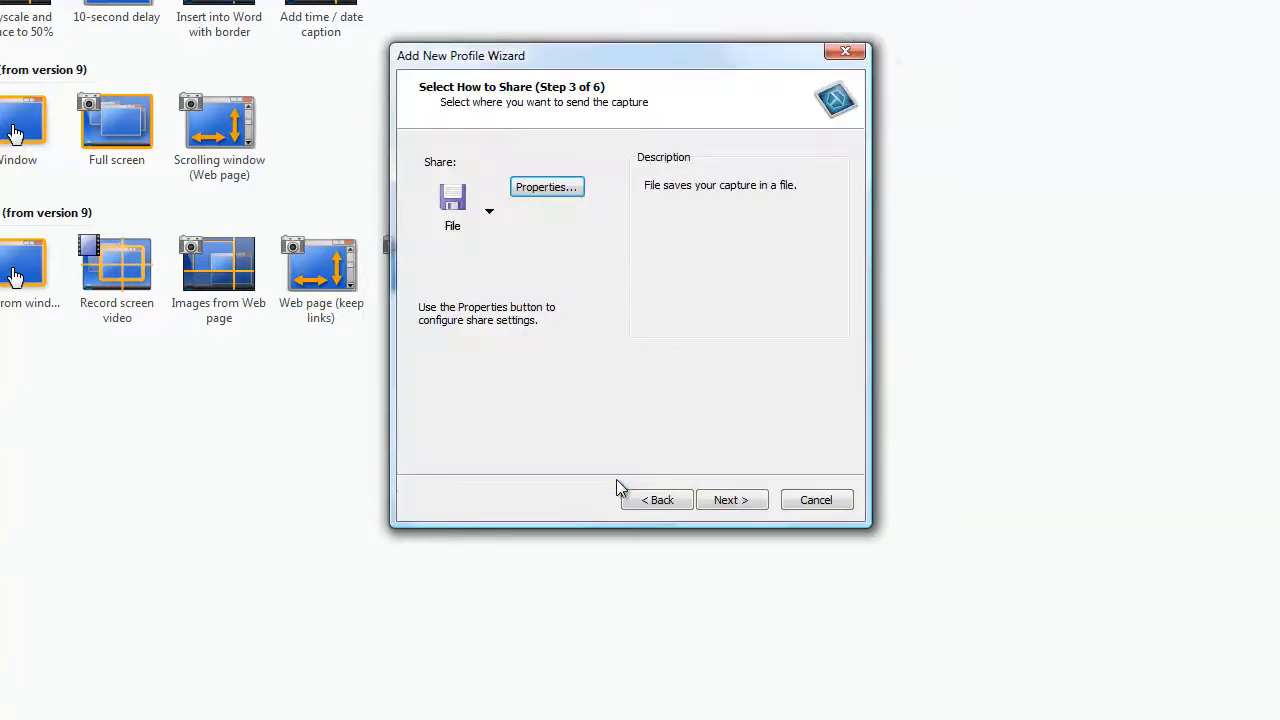
{"action": "mouse_move", "coordinate": [732, 500]}
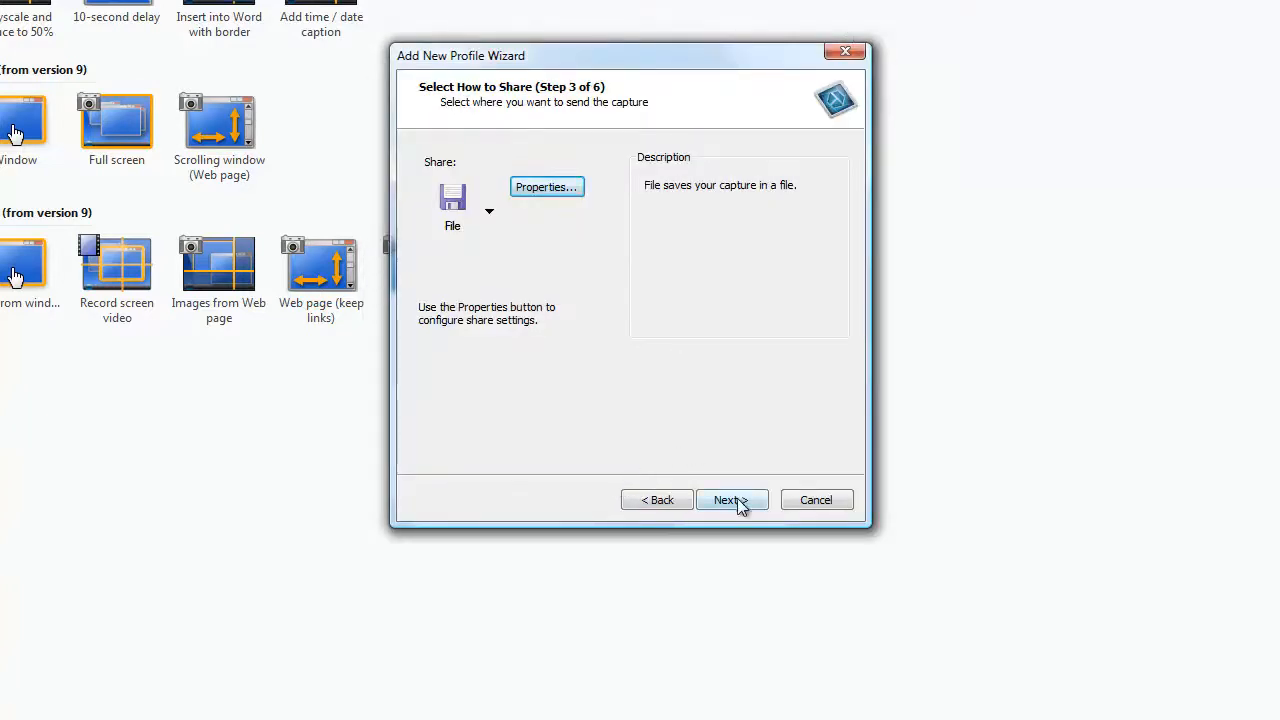
- Move through the capture options step, with Include cursor and Preview in Editor, to effects
{"action": "left_click", "coordinate": [726, 500]}
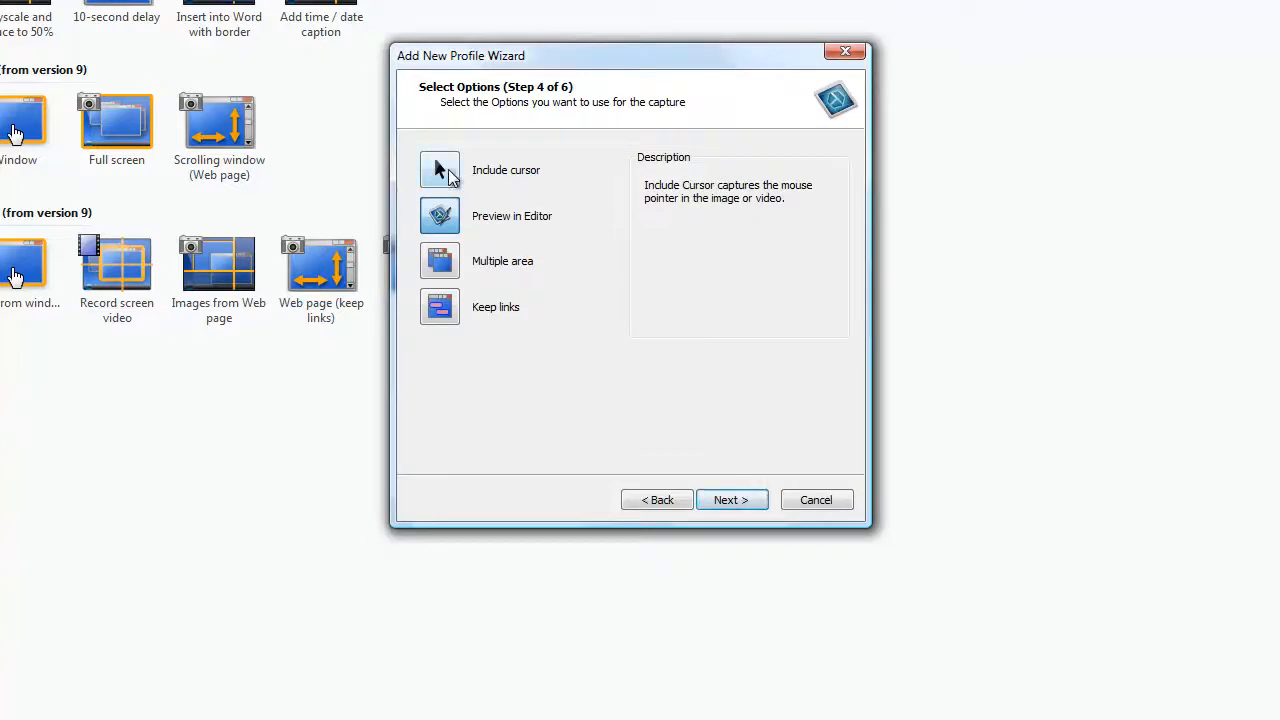
{"action": "mouse_move", "coordinate": [500, 182]}
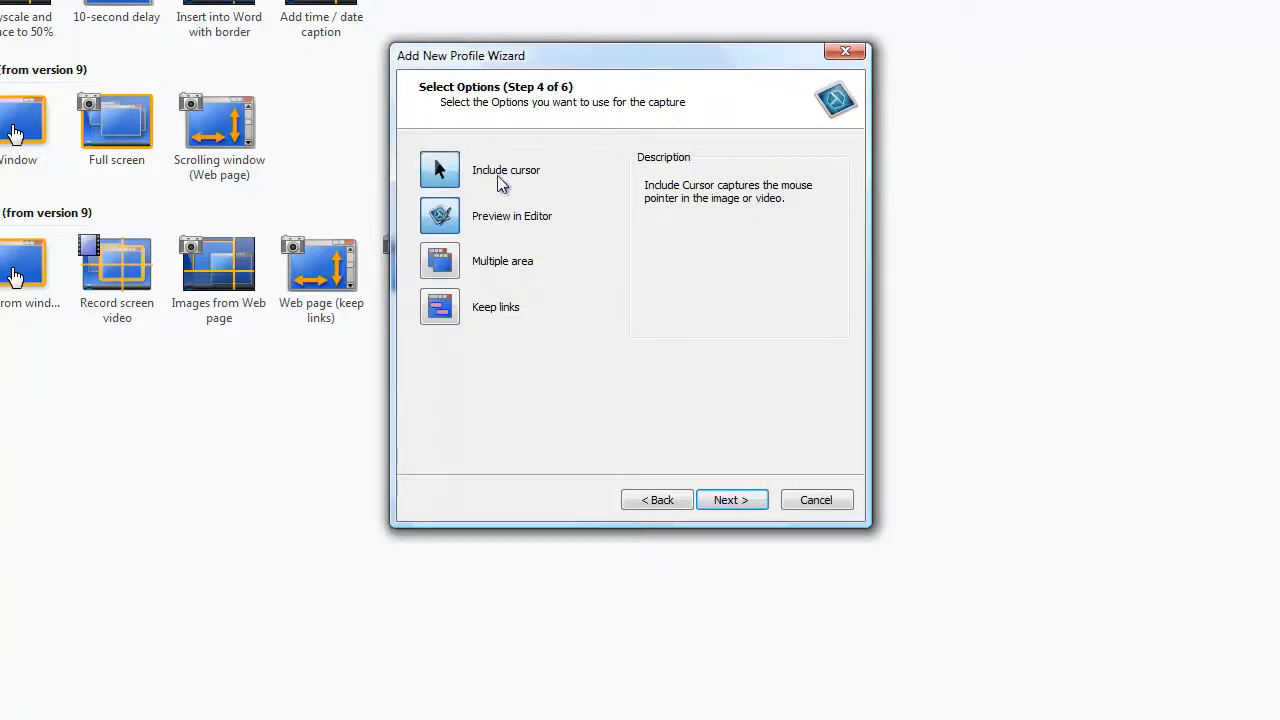
{"action": "mouse_move", "coordinate": [465, 225]}
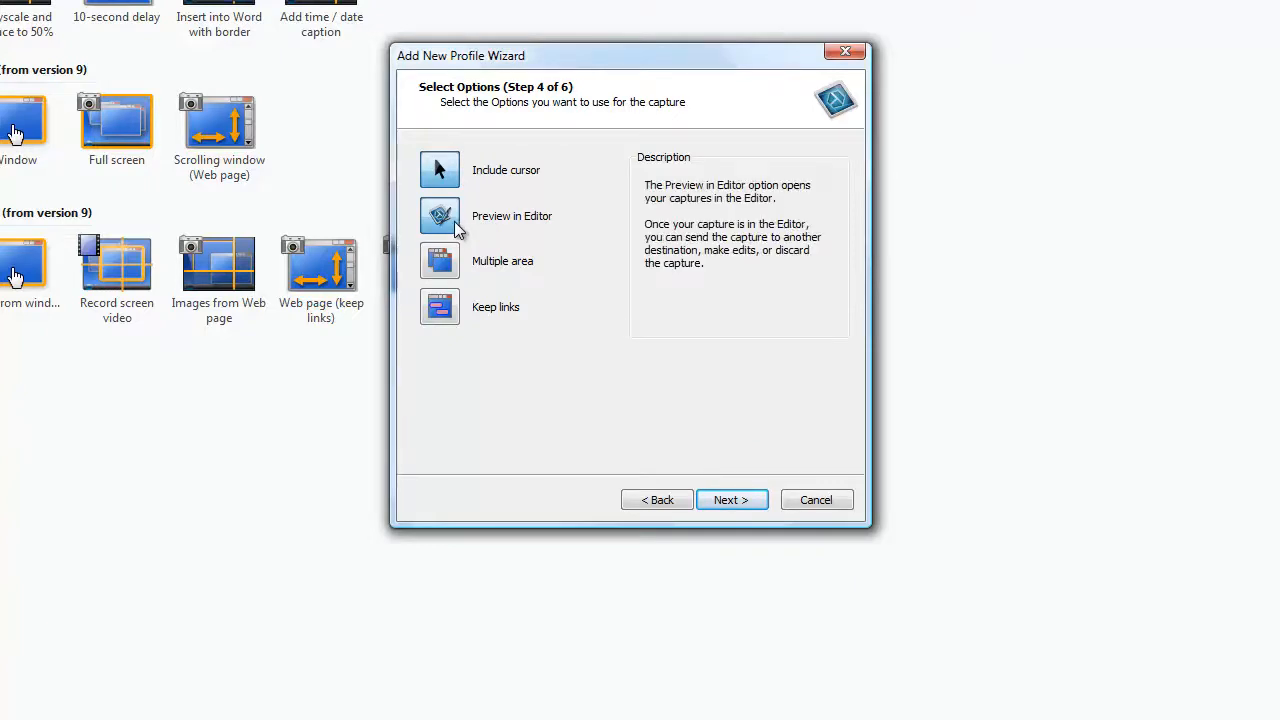
{"action": "mouse_move", "coordinate": [708, 465]}
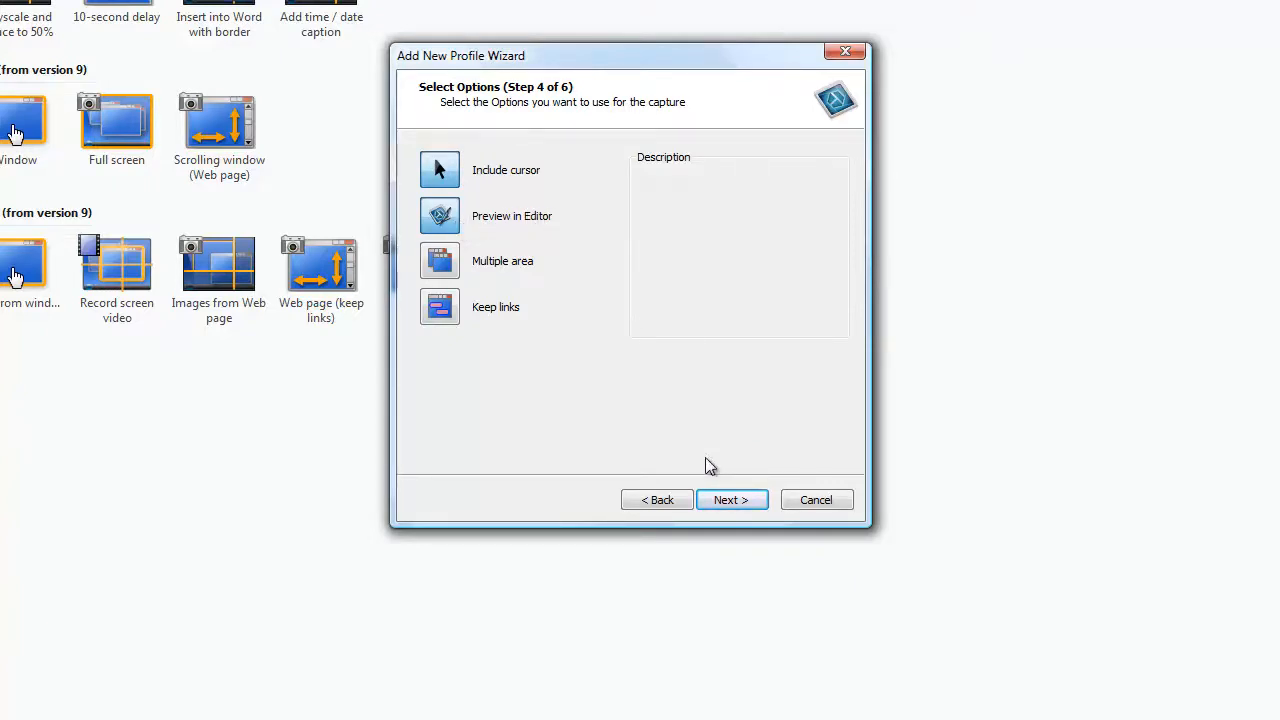
{"action": "mouse_move", "coordinate": [732, 500]}
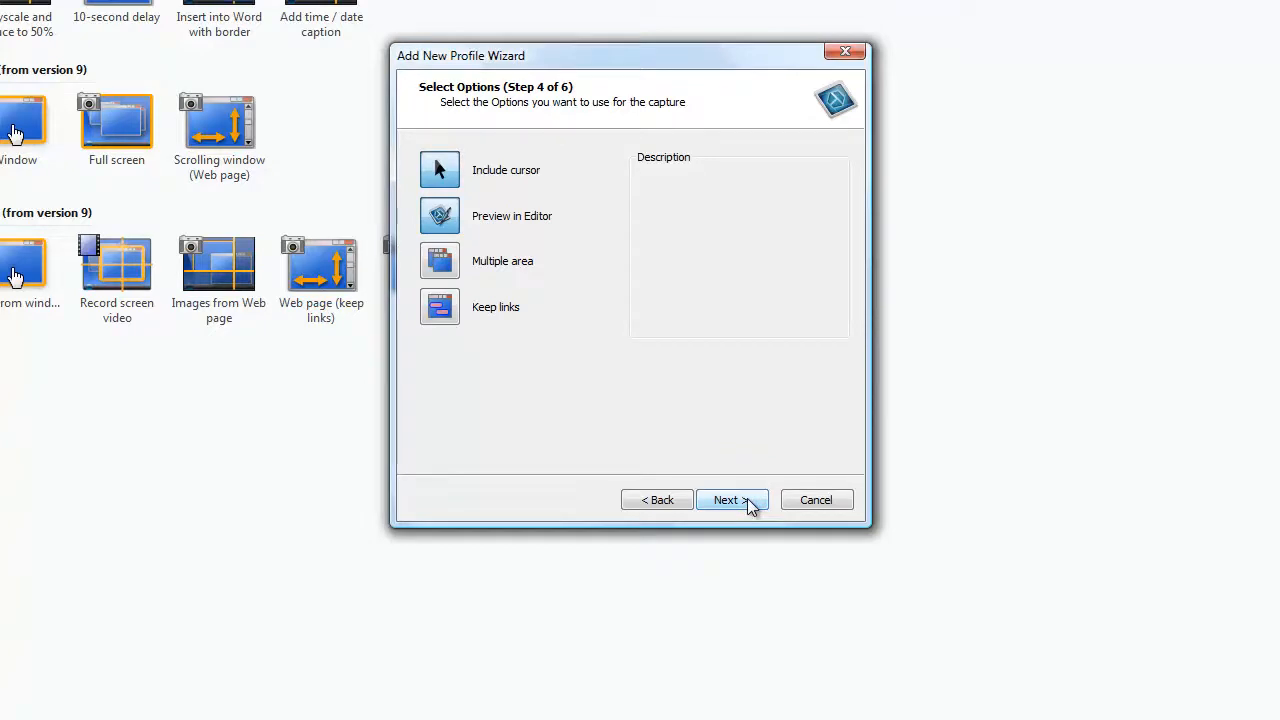
{"action": "left_click", "coordinate": [727, 500]}
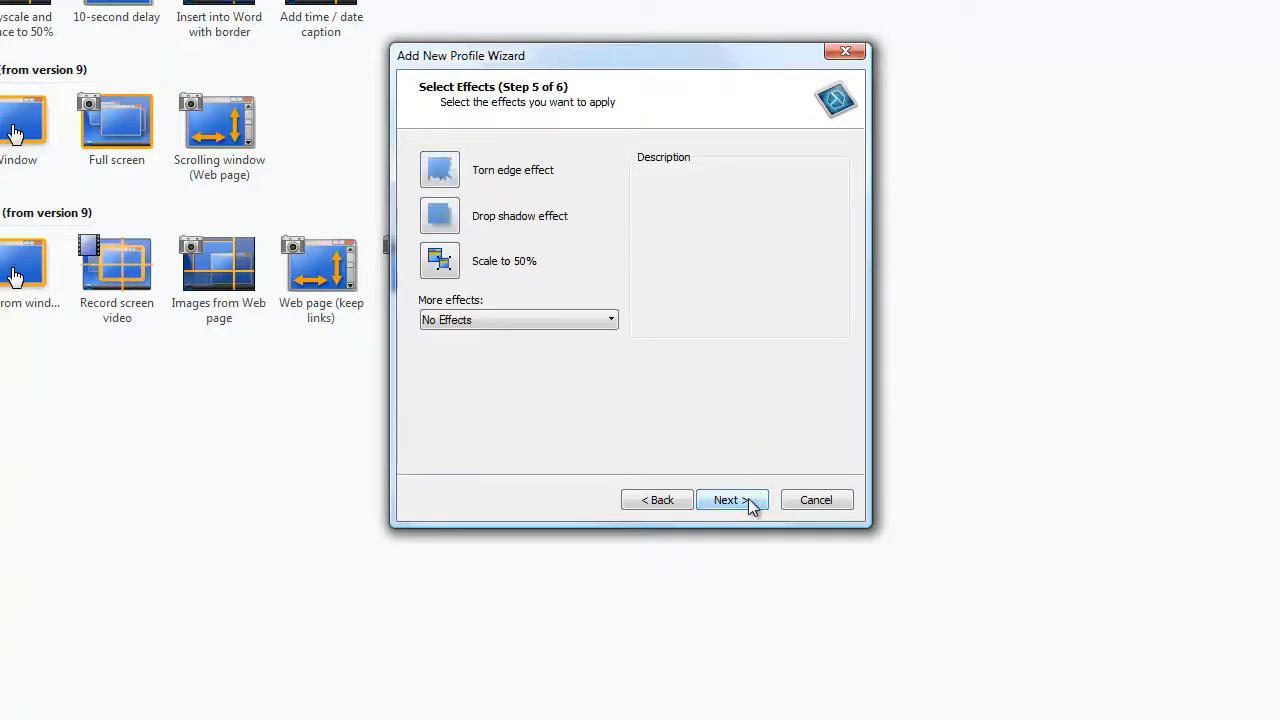
{"action": "mouse_move", "coordinate": [580, 275]}
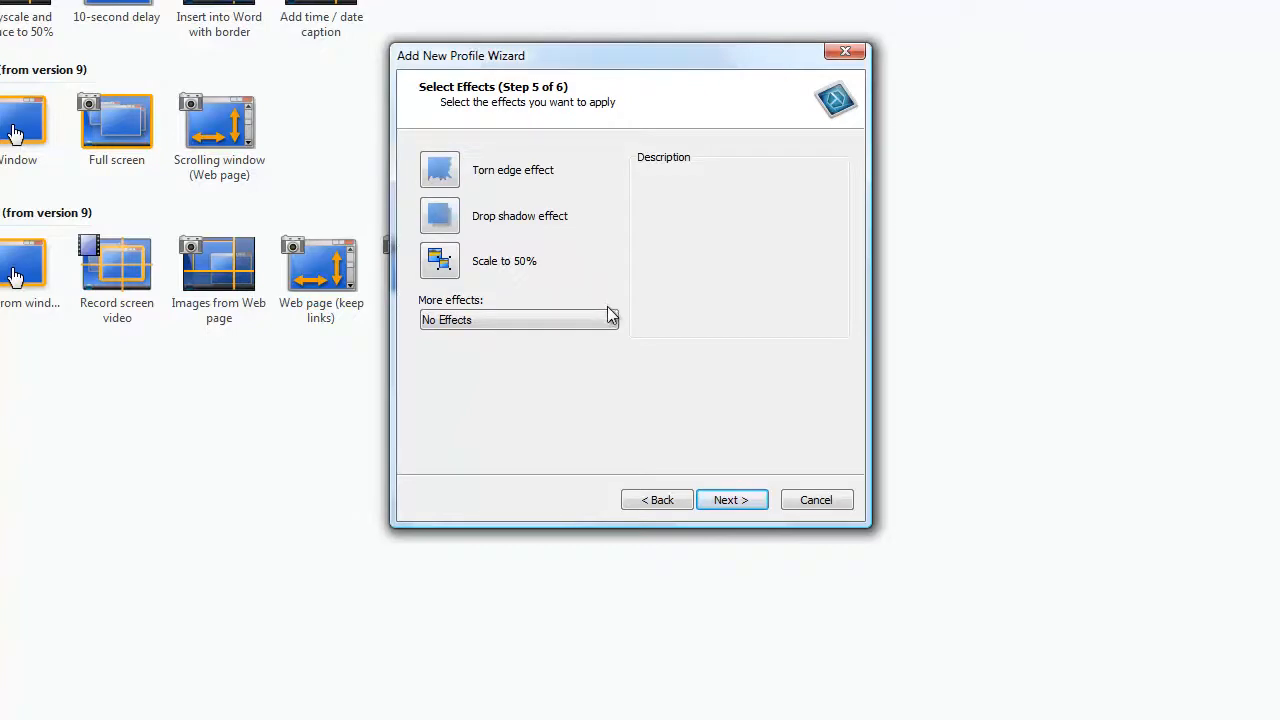
- Browse More effects, leave No Effects selected, and reach the save step
{"action": "left_click", "coordinate": [609, 319]}
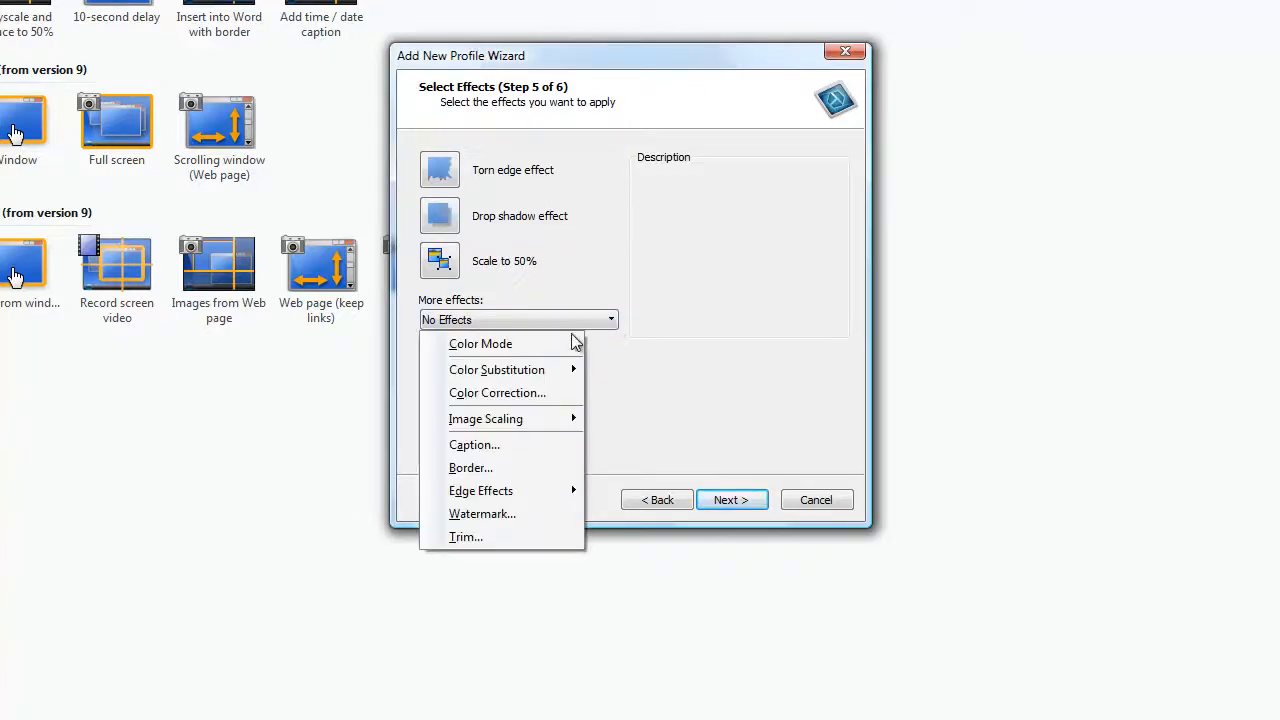
{"action": "mouse_move", "coordinate": [496, 369]}
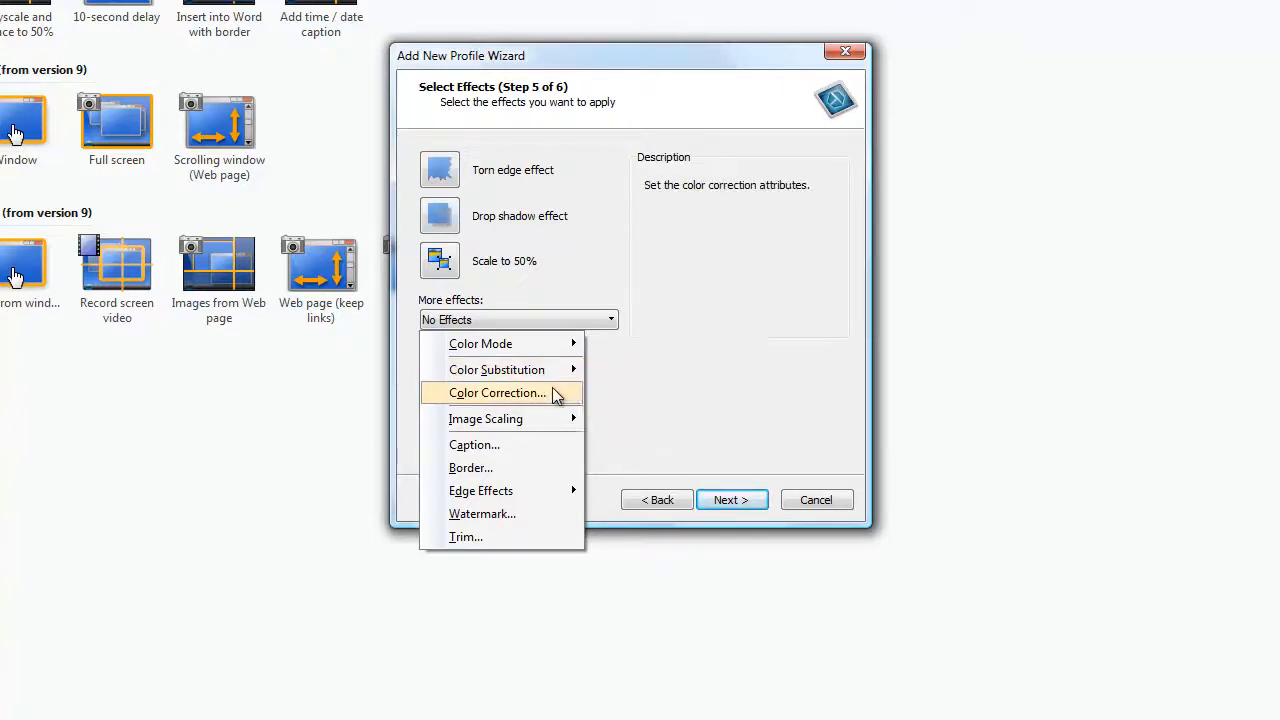
{"action": "mouse_move", "coordinate": [640, 410]}
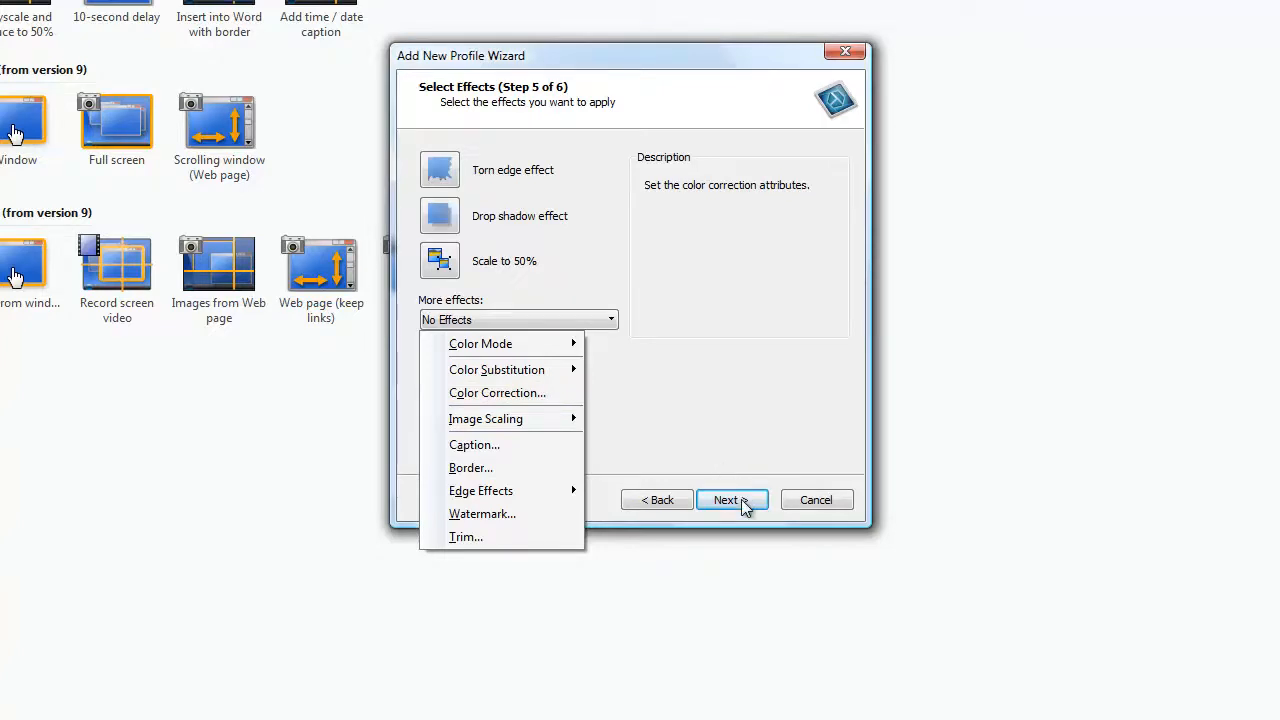
{"action": "left_click", "coordinate": [726, 499]}
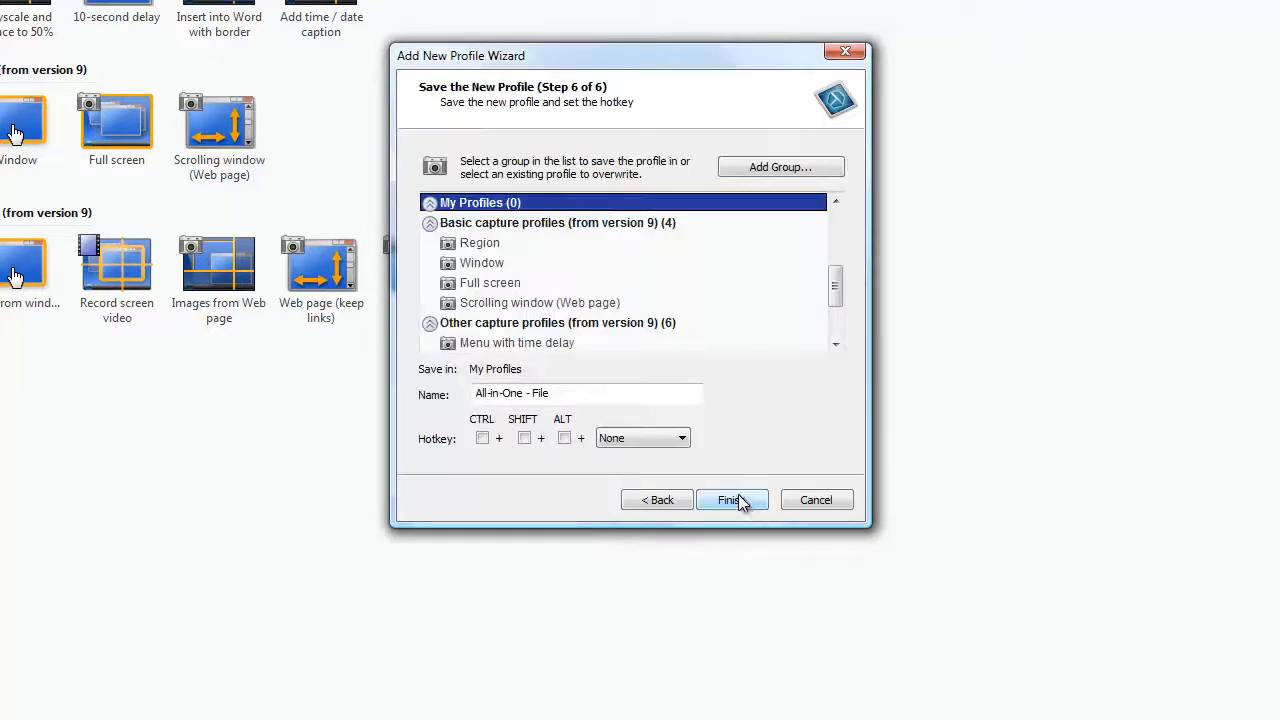
- Name the profile 'All-in-One - Tiff File' and assign F1 as its hotkey
{"action": "left_click", "coordinate": [585, 393]}
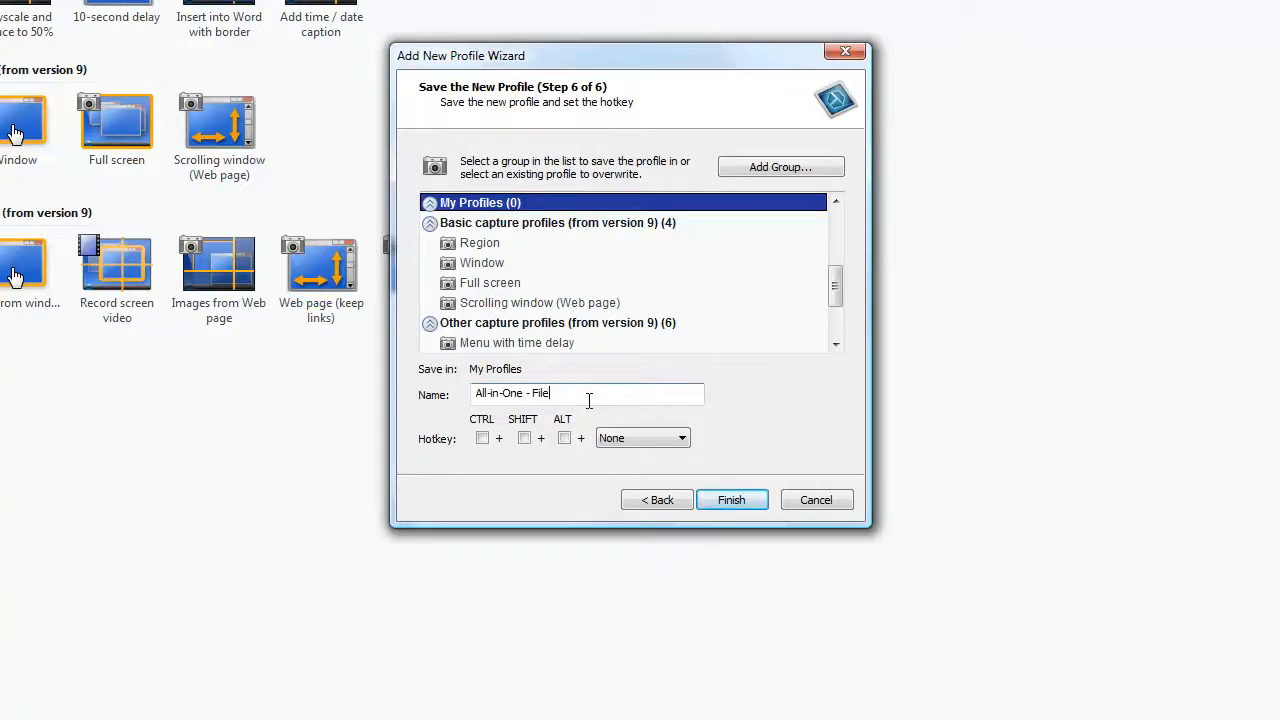
{"action": "key", "text": "Backspace"}
{"action": "type", "text": "Tiff"}
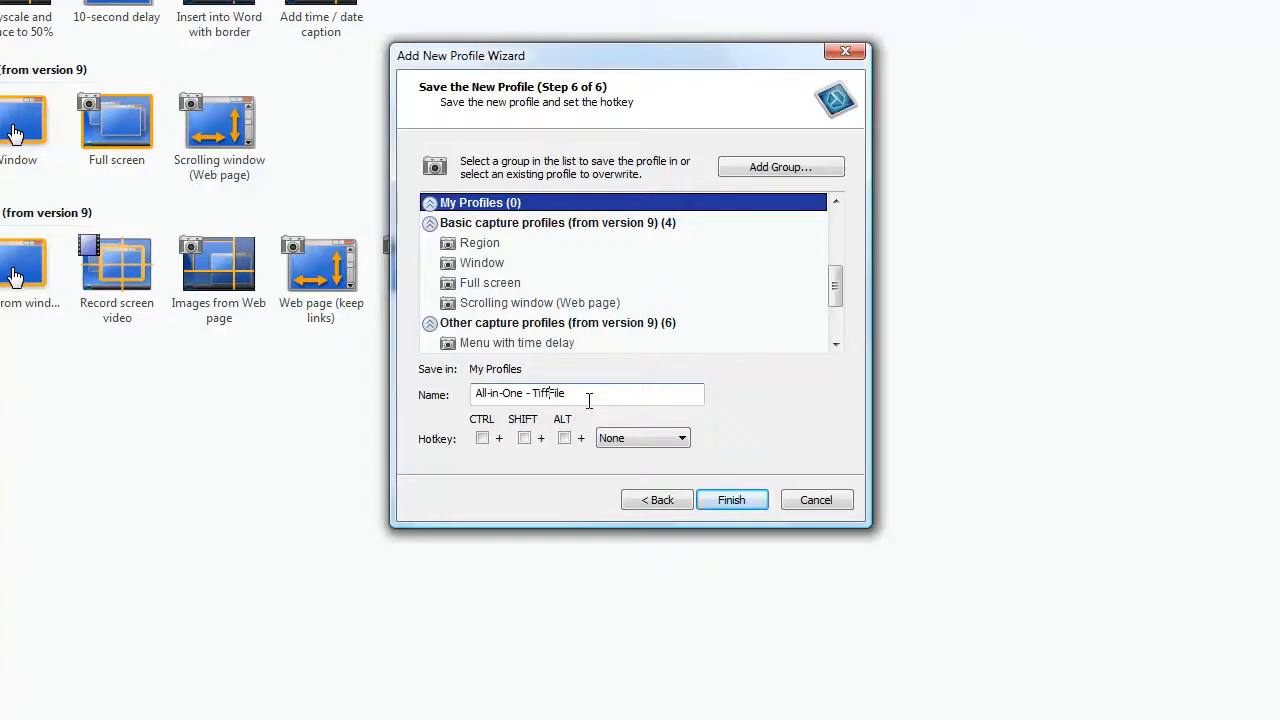
{"action": "type", "text": "File"}
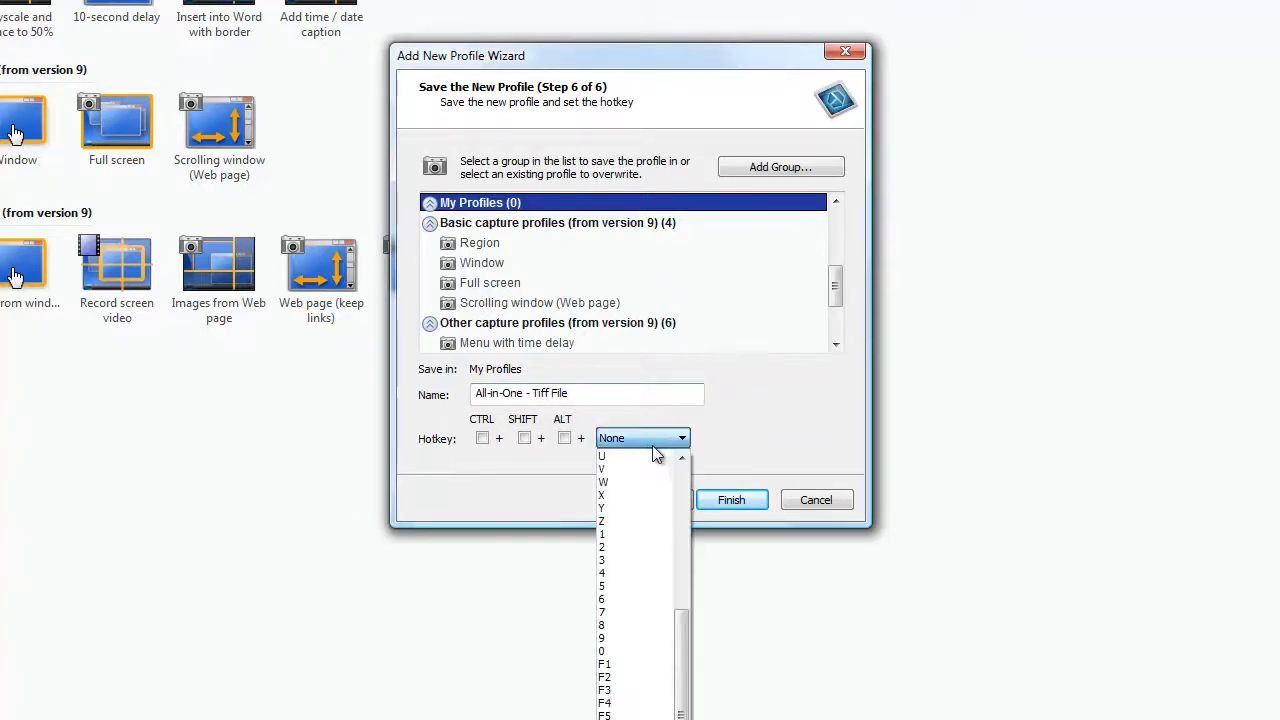
{"action": "mouse_move", "coordinate": [615, 664]}
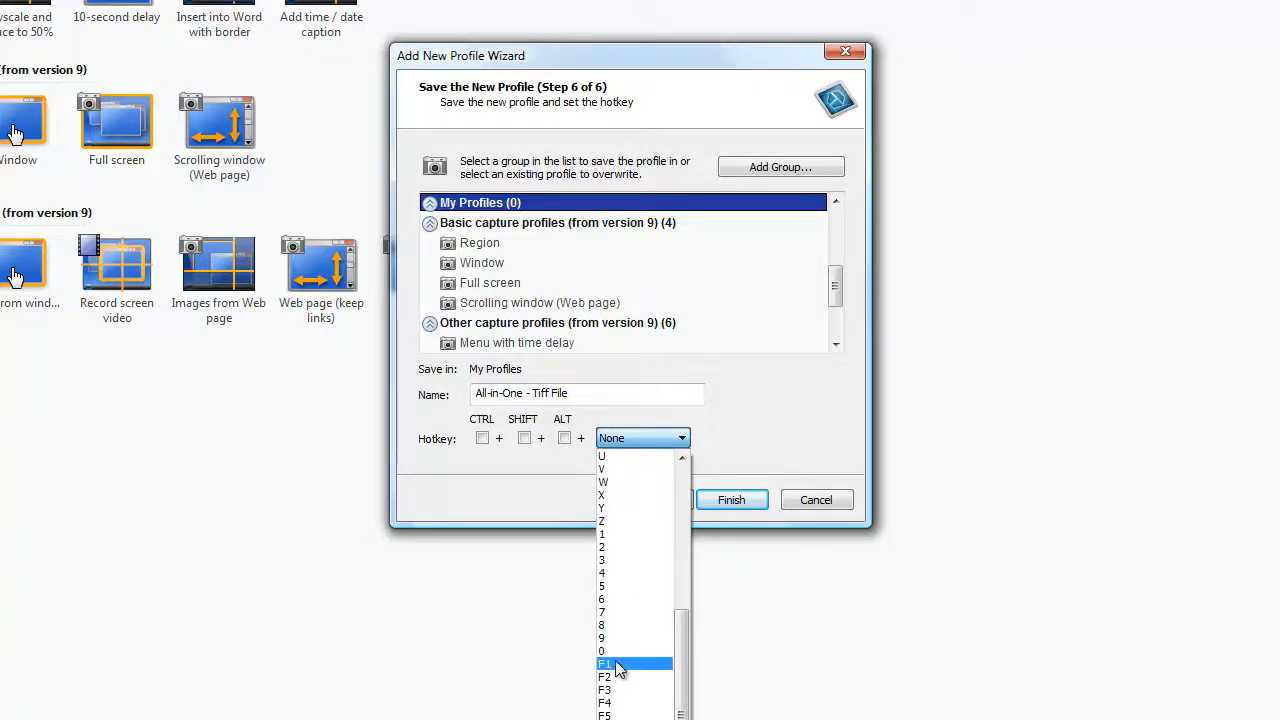
{"action": "left_click", "coordinate": [604, 664]}
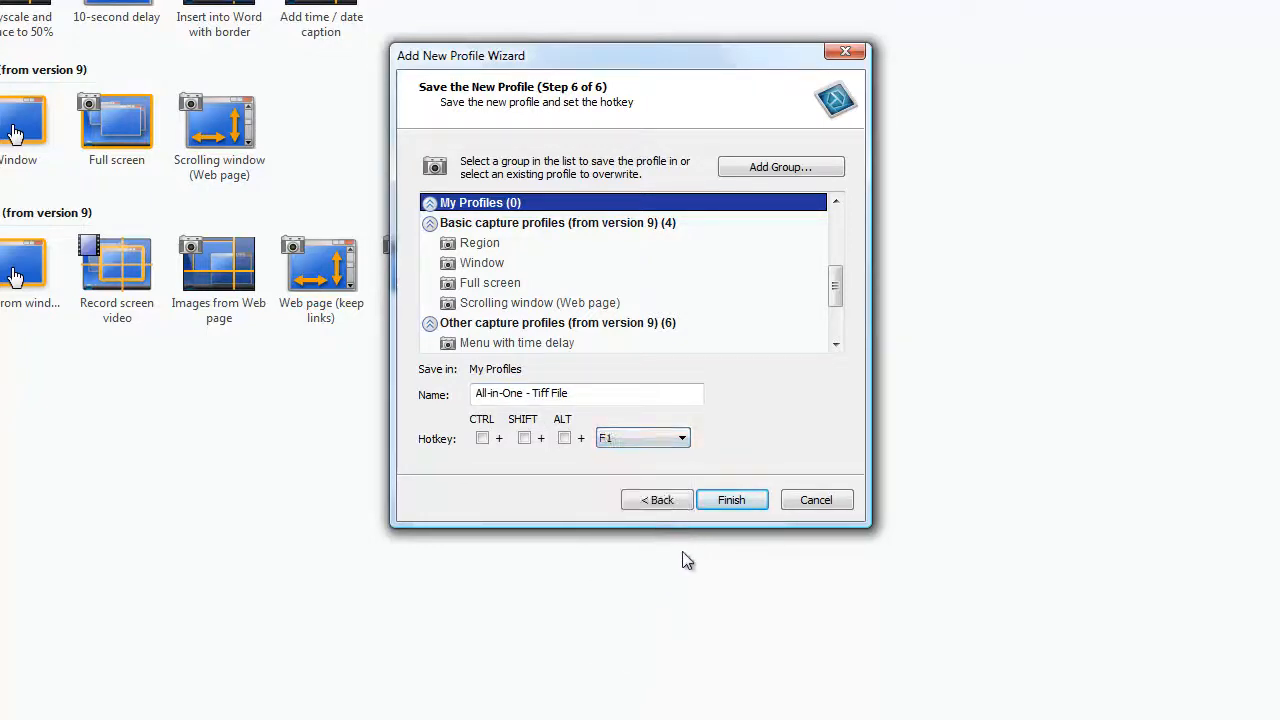
{"action": "mouse_move", "coordinate": [731, 500]}
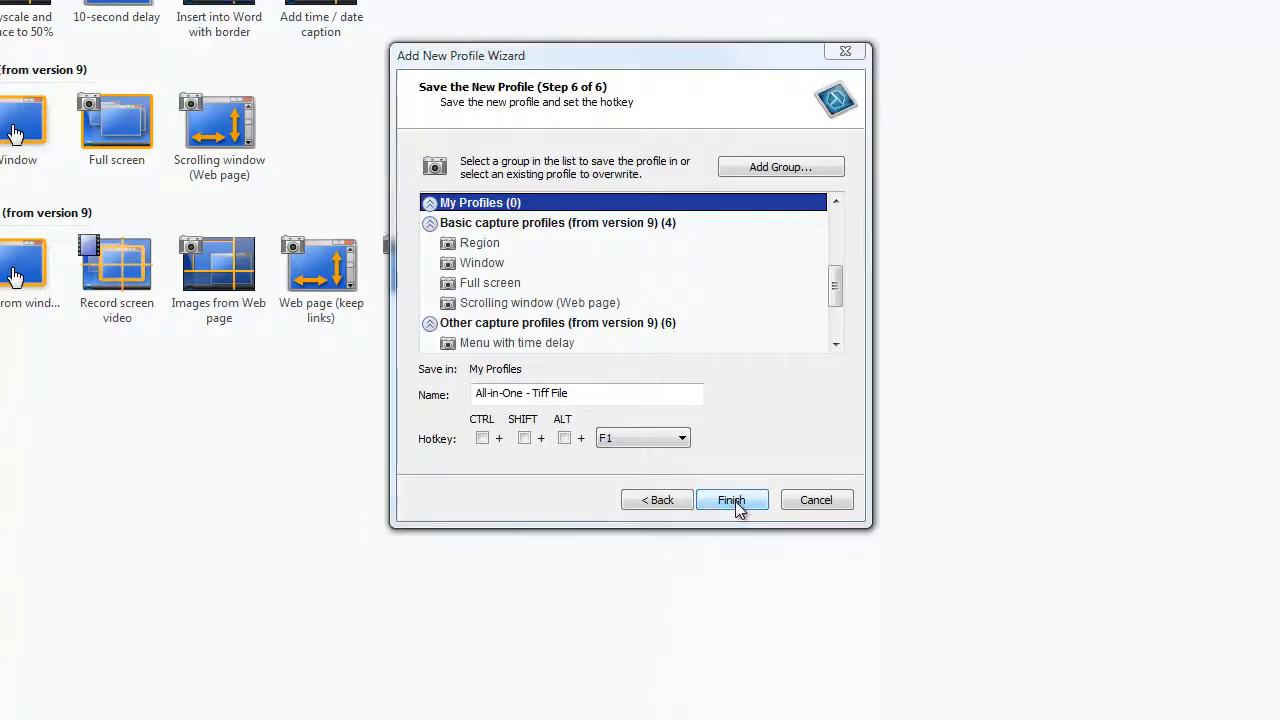
- After F1 is rejected, assign F2 as the hotkey and finish the profile
{"action": "left_click", "coordinate": [731, 500]}
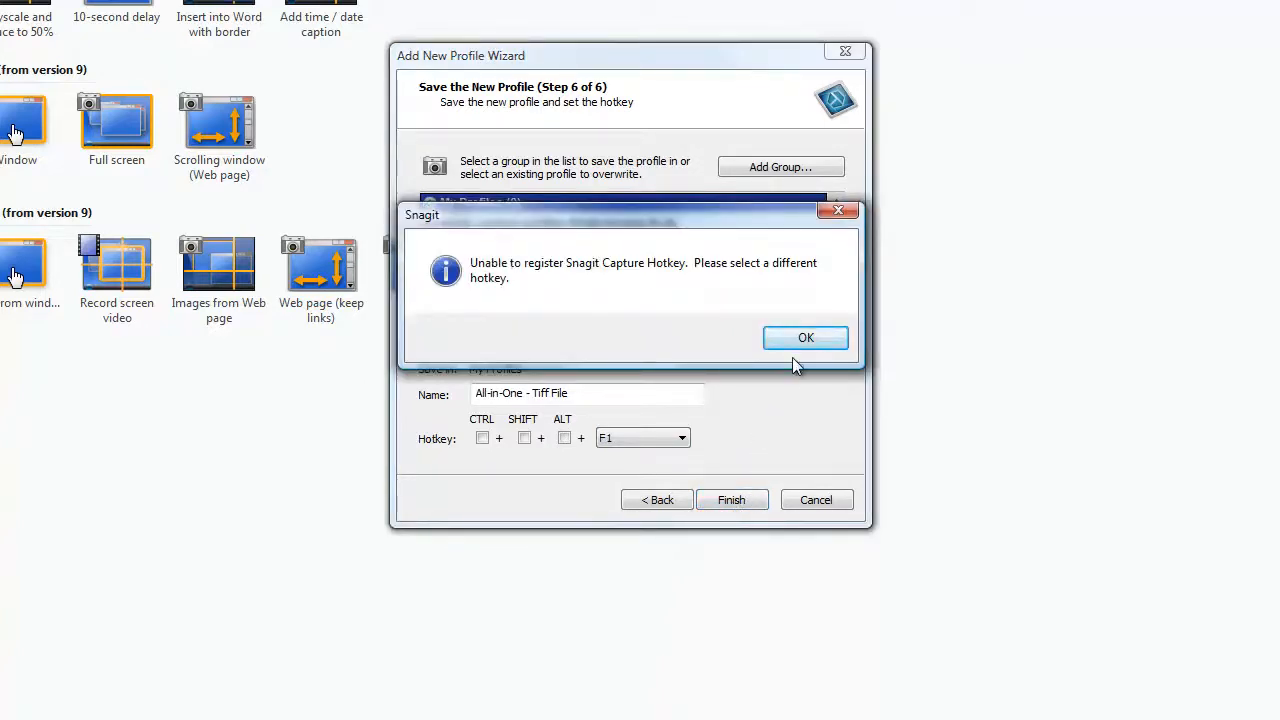
{"action": "left_click", "coordinate": [805, 337]}
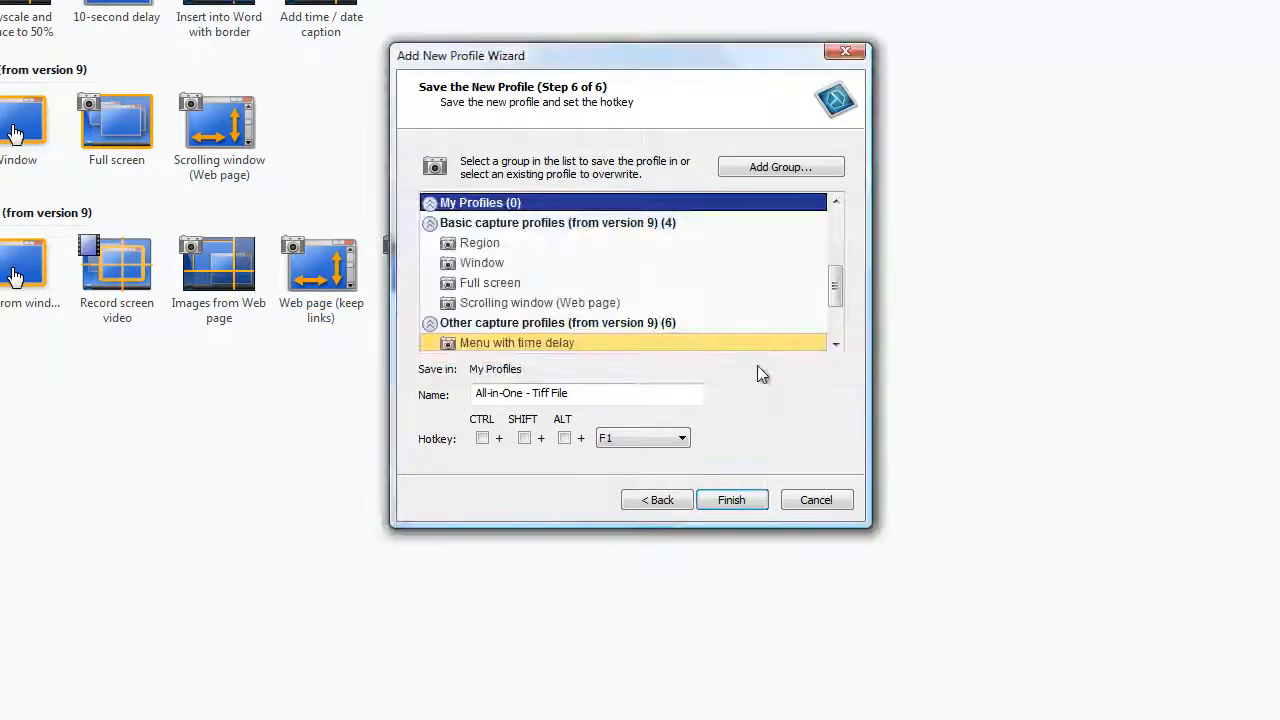
{"action": "left_click", "coordinate": [681, 438]}
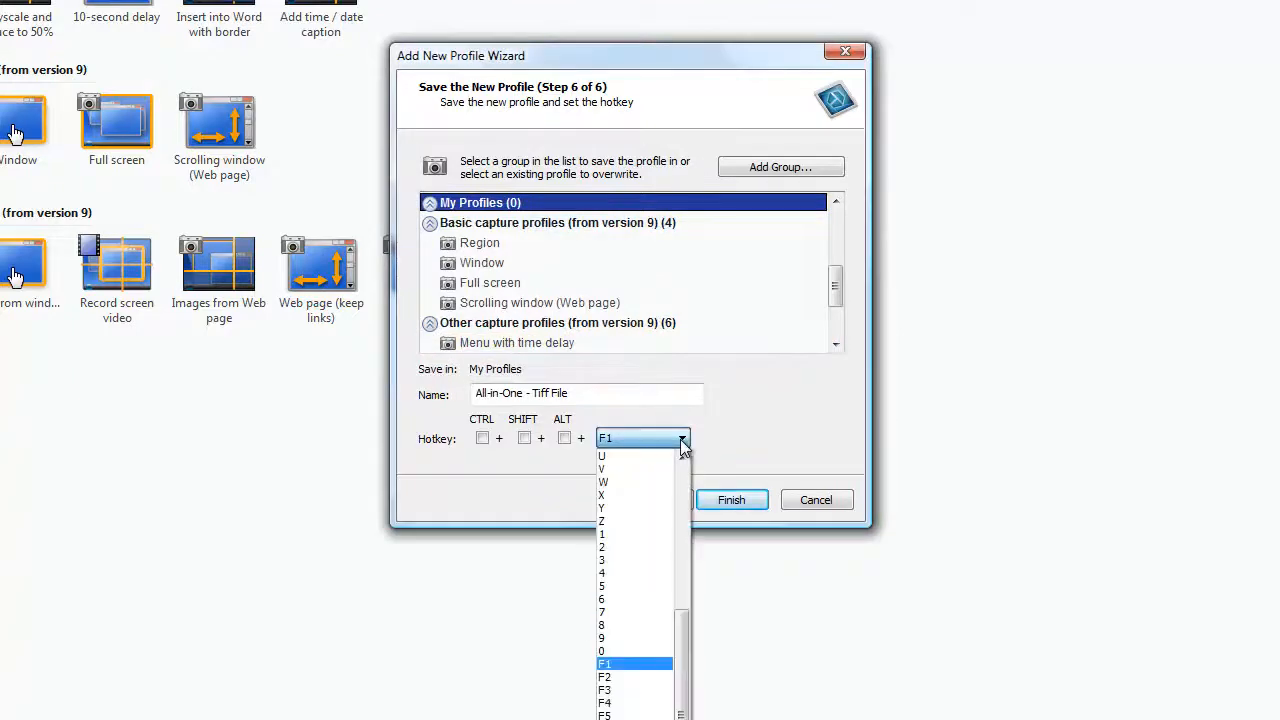
{"action": "left_click", "coordinate": [604, 677]}
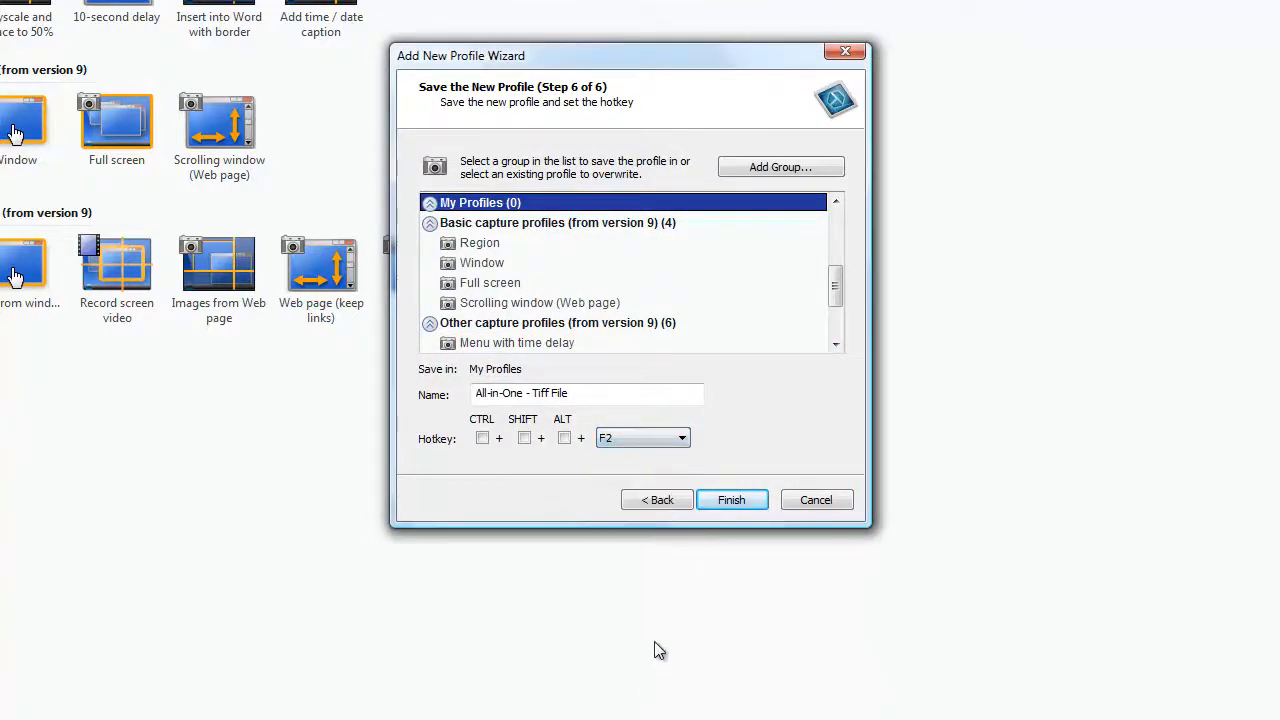
{"action": "left_click", "coordinate": [731, 500]}
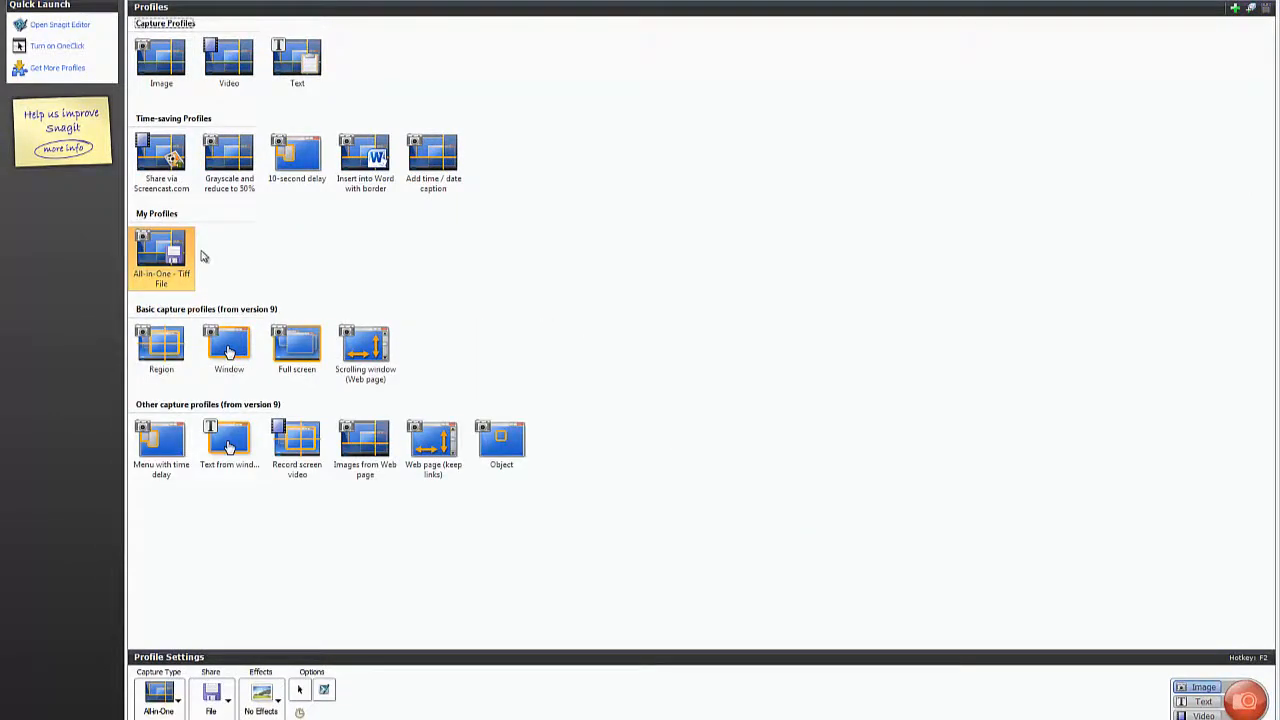
{"action": "mouse_move", "coordinate": [185, 258]}
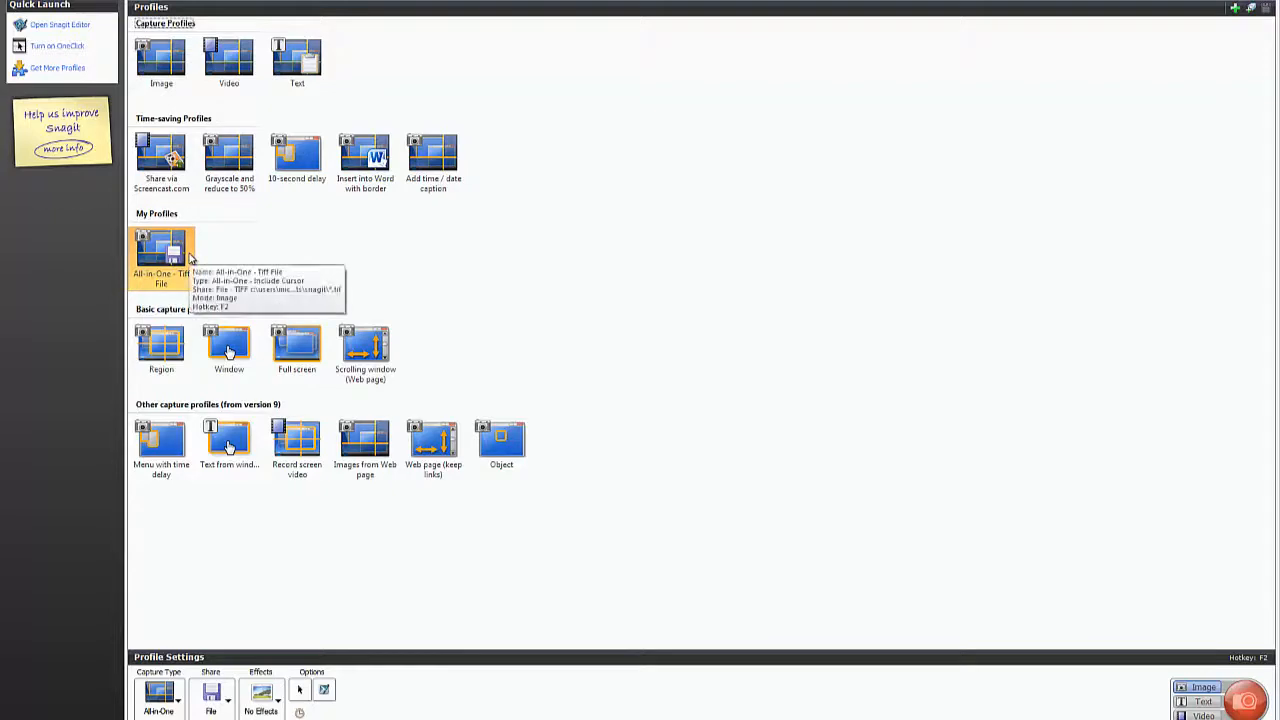
{"action": "mouse_move", "coordinate": [247, 257]}
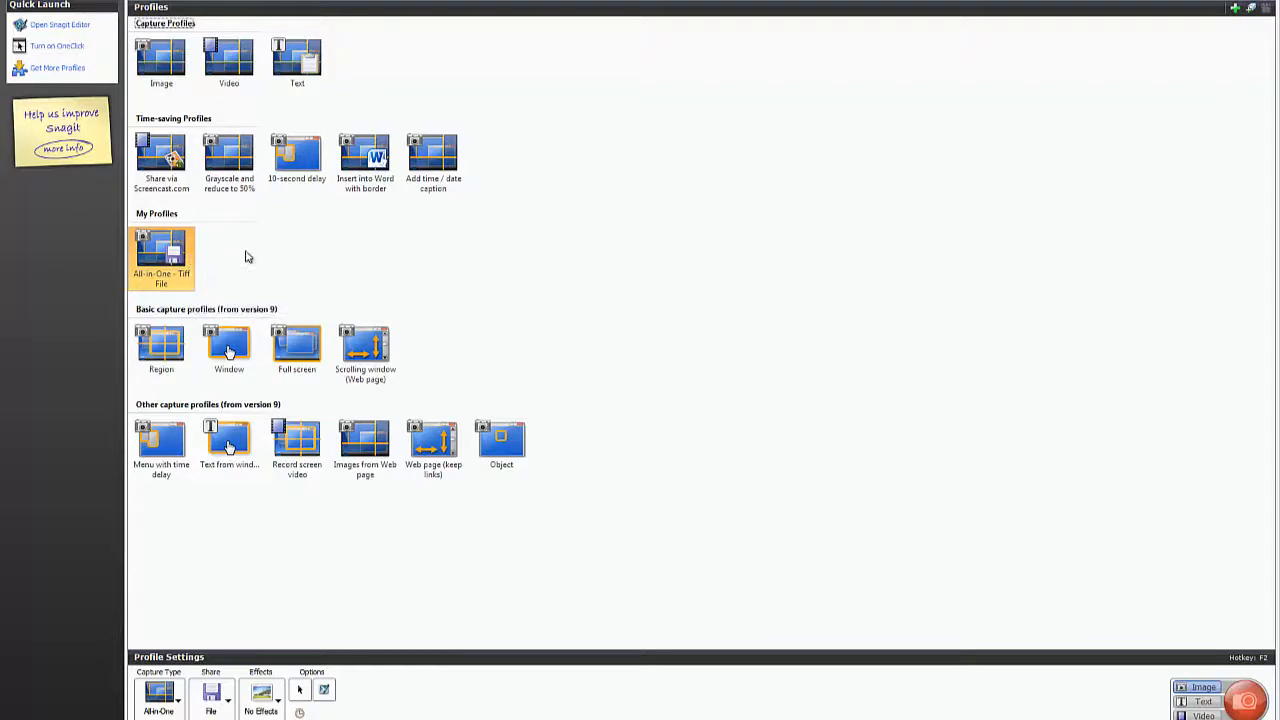
{"action": "mouse_move", "coordinate": [740, 242]}
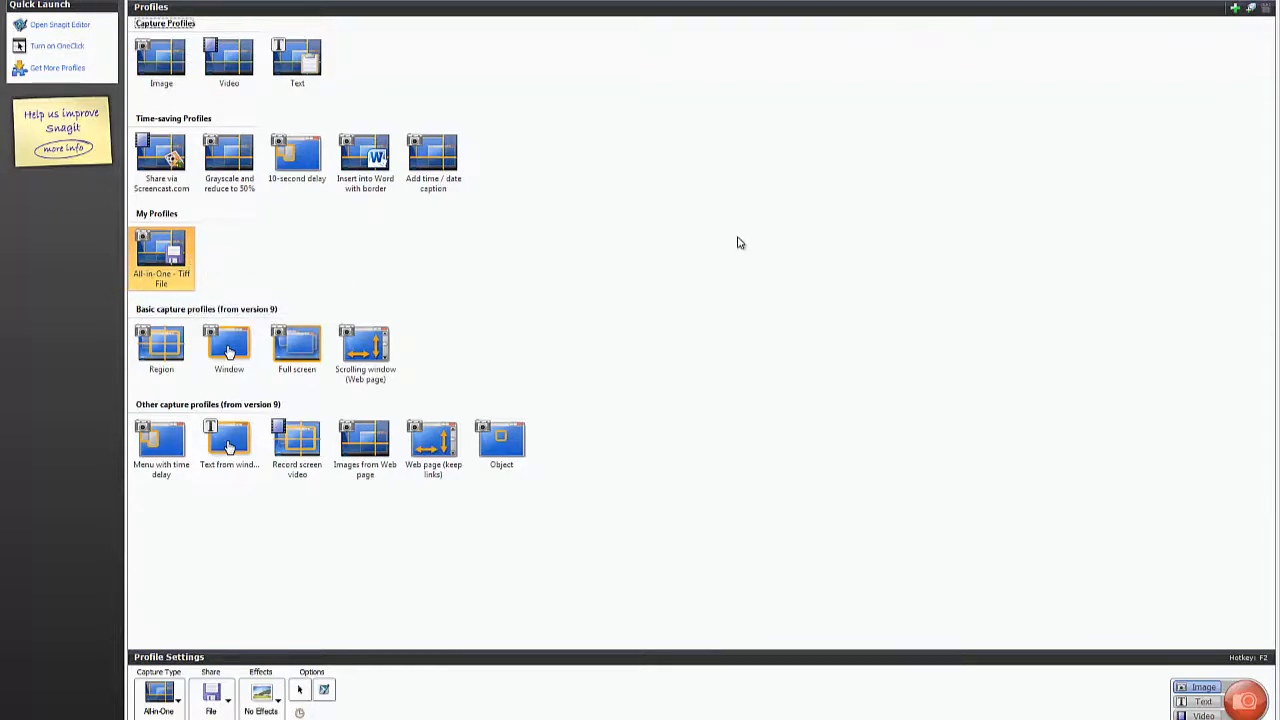